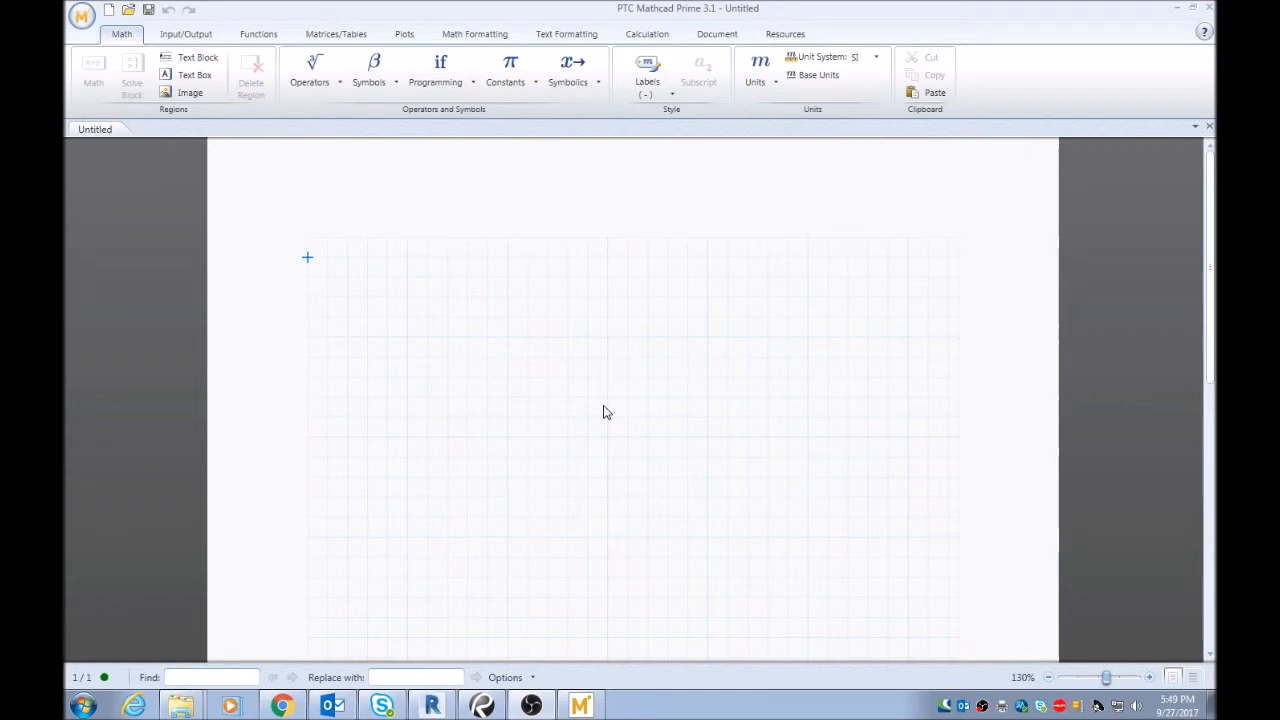
mouse_move(615, 416)
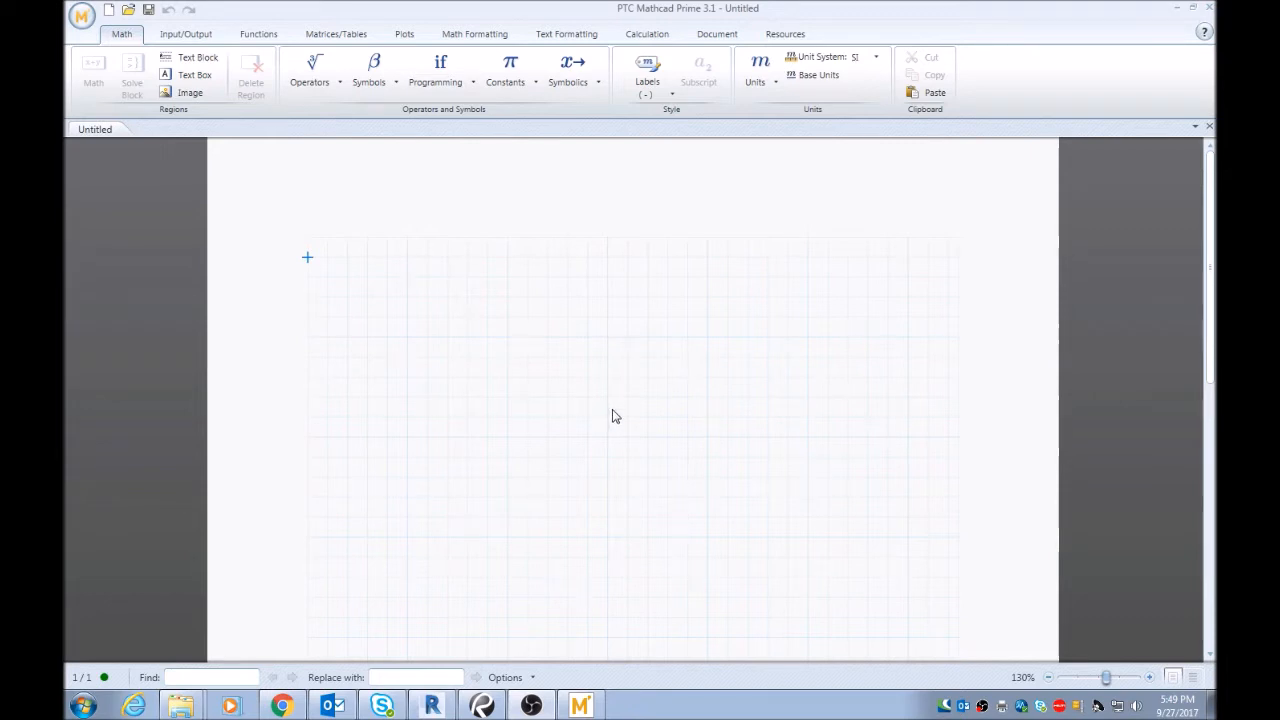
mouse_move(165, 385)
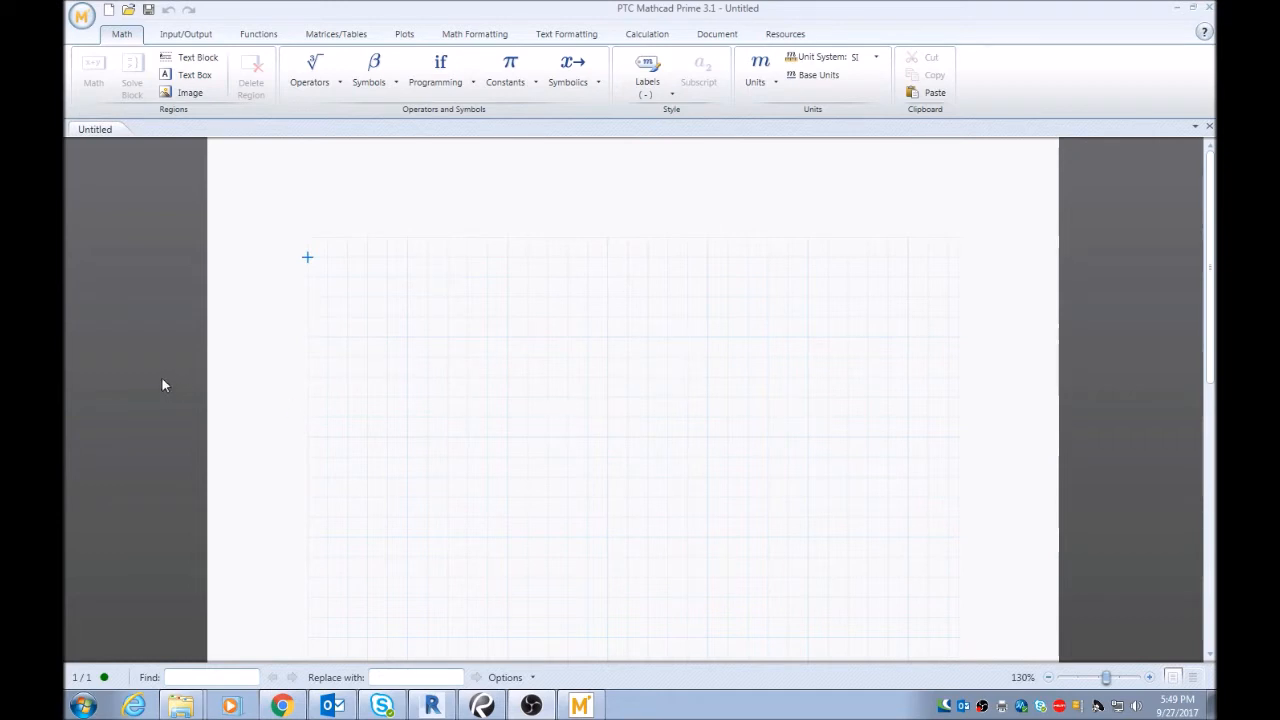
mouse_move(126, 216)
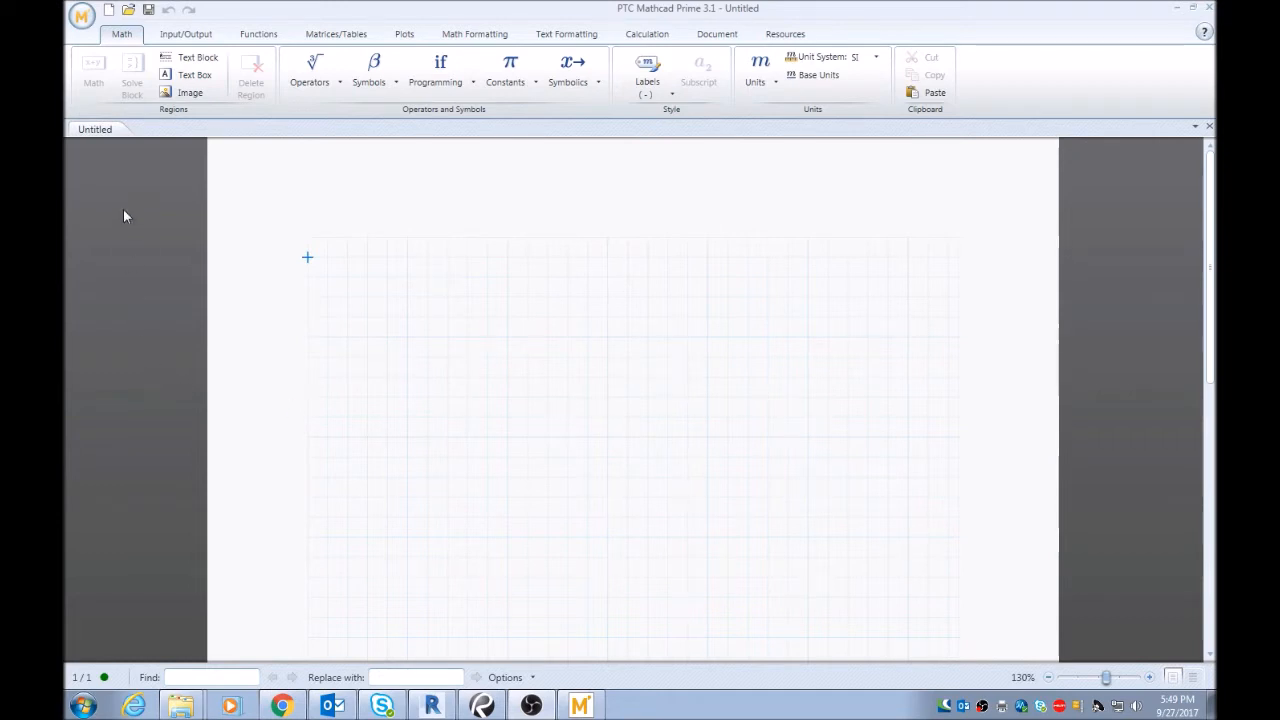
Start a blank worksheet and add the text heading 'Inserting Vectors and Evaluating Matrices:'.
click(109, 9)
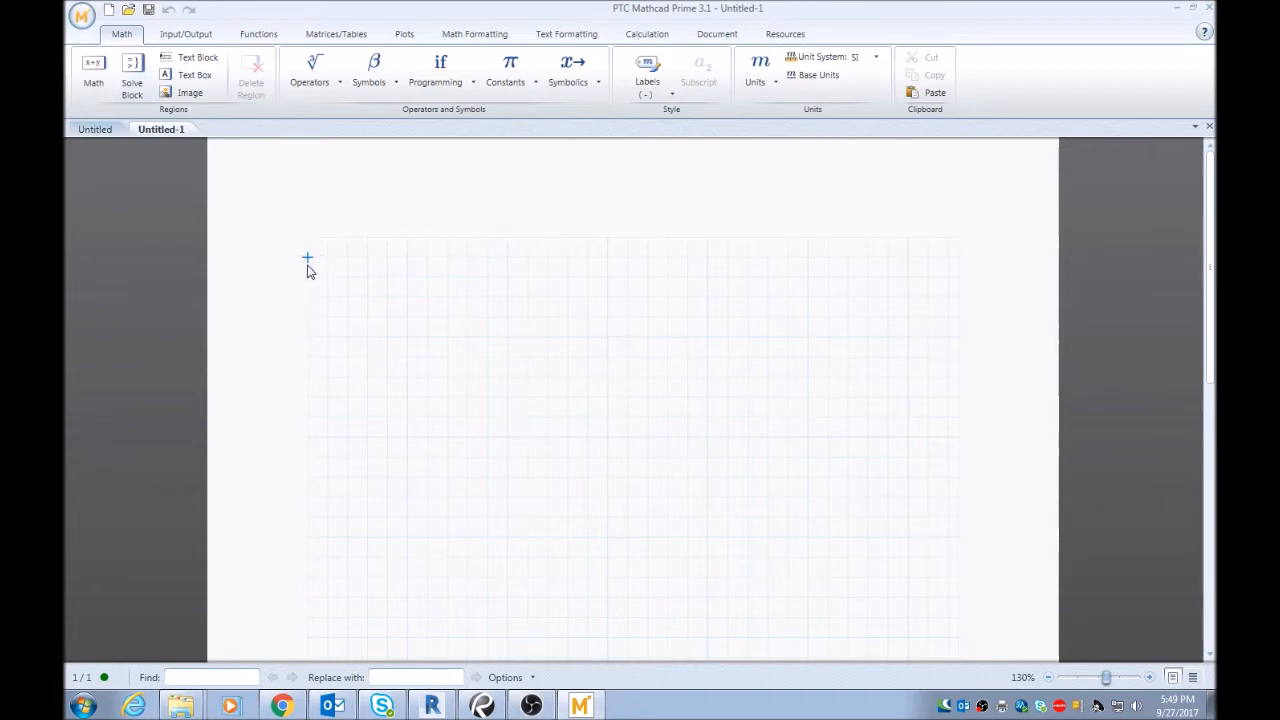
mouse_move(311, 265)
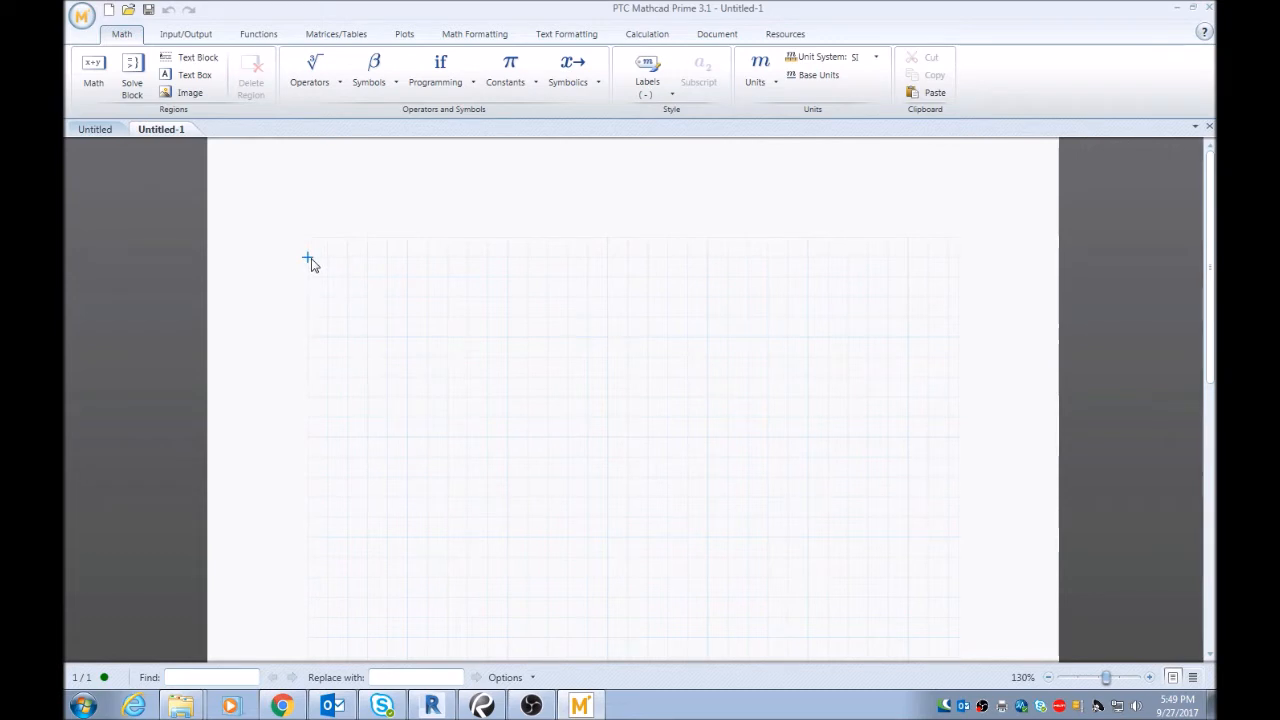
mouse_move(308, 262)
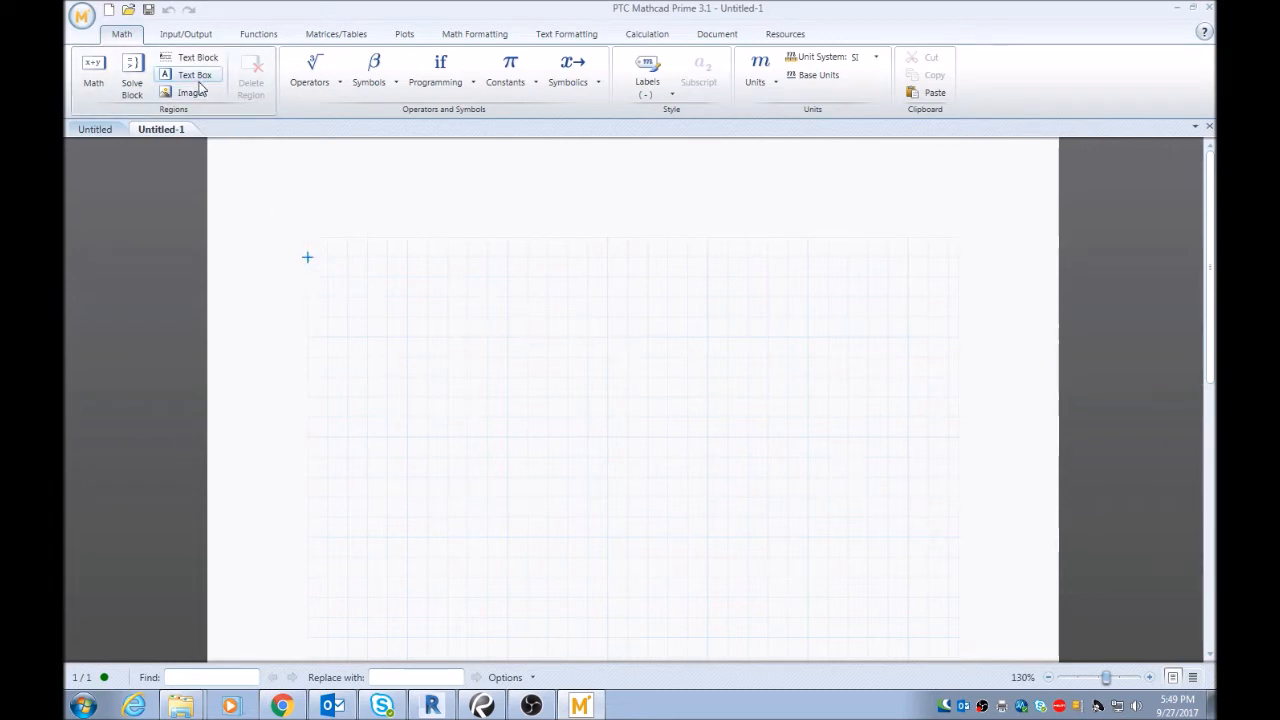
click(194, 74)
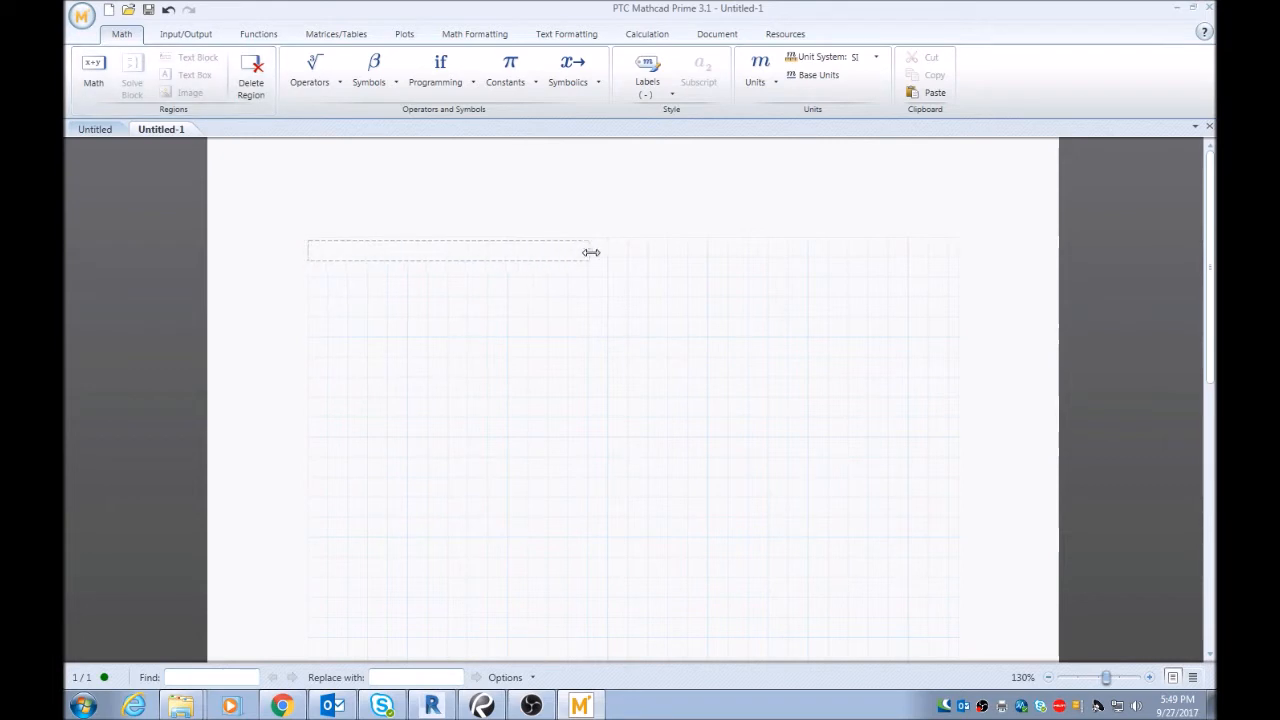
text(Ins)
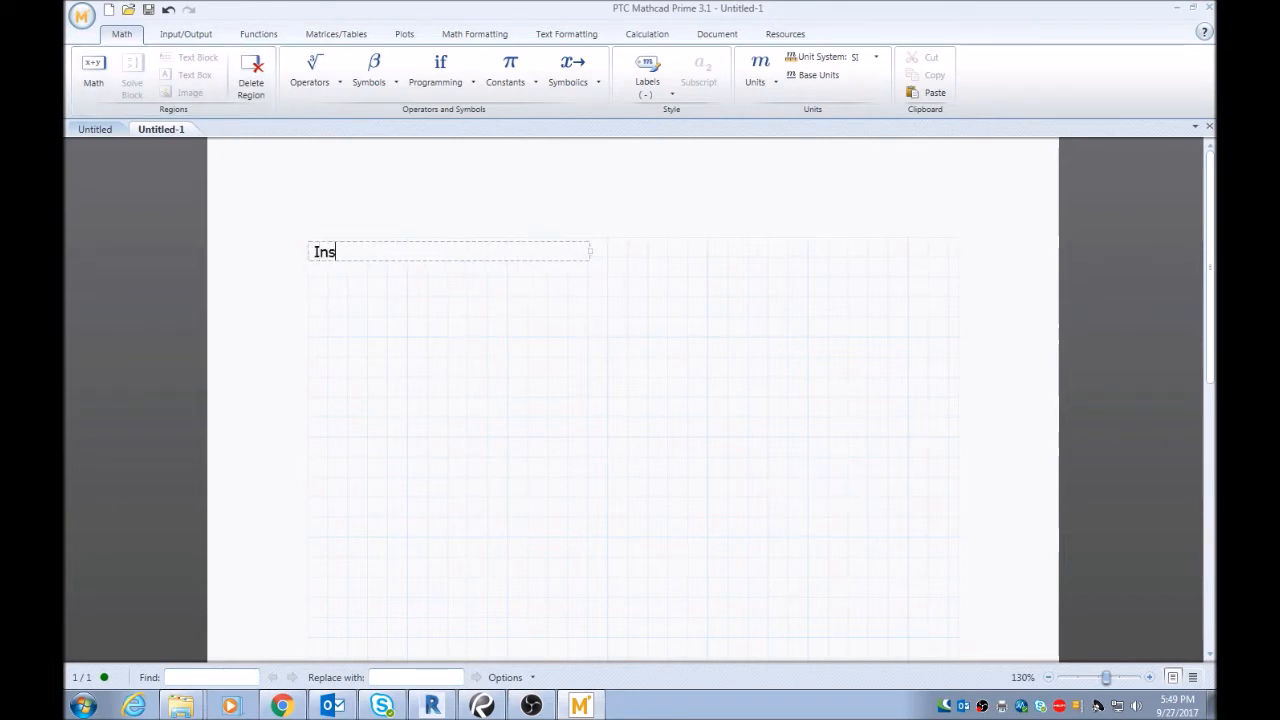
text(erting Vecto)
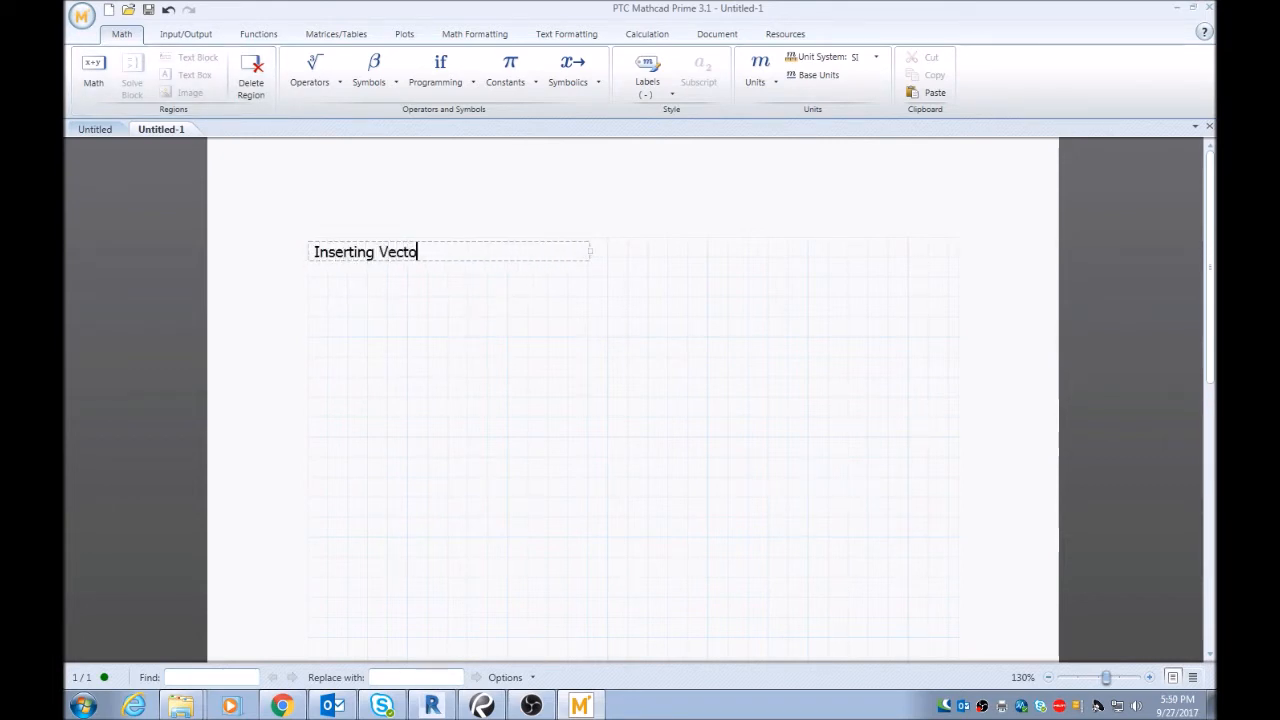
text(rs and Evalu)
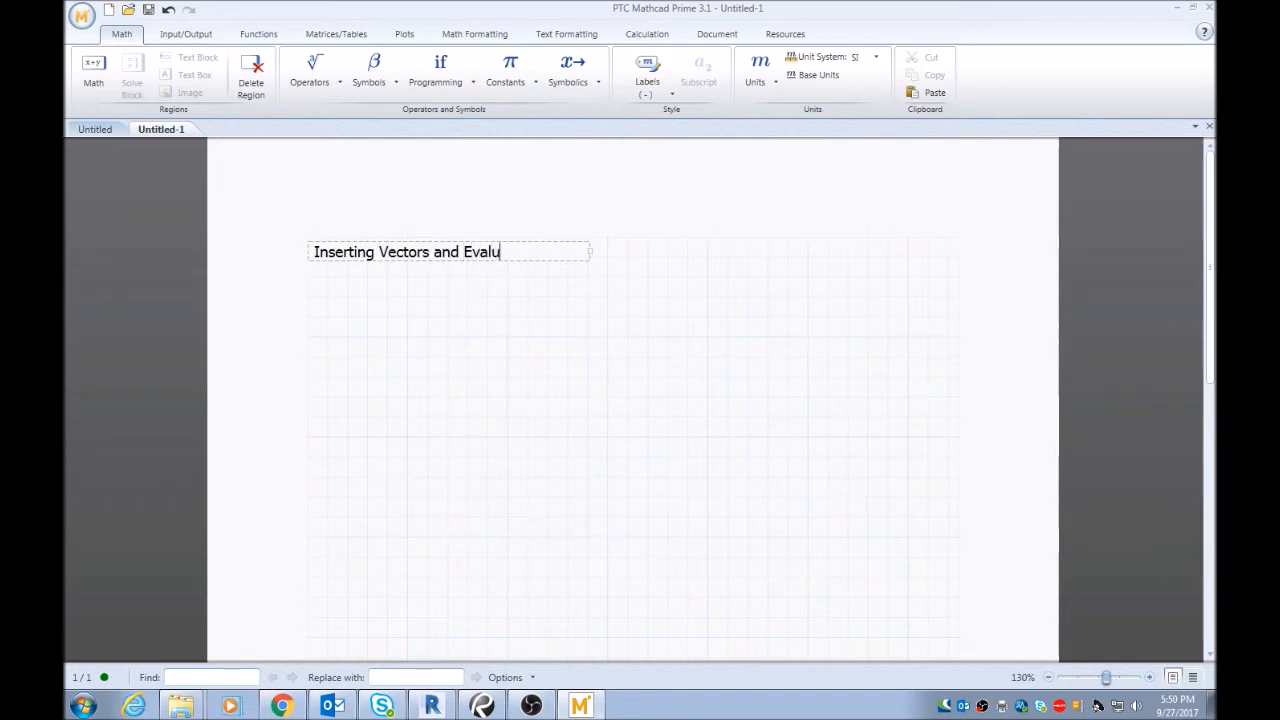
text(ating Matrices:)
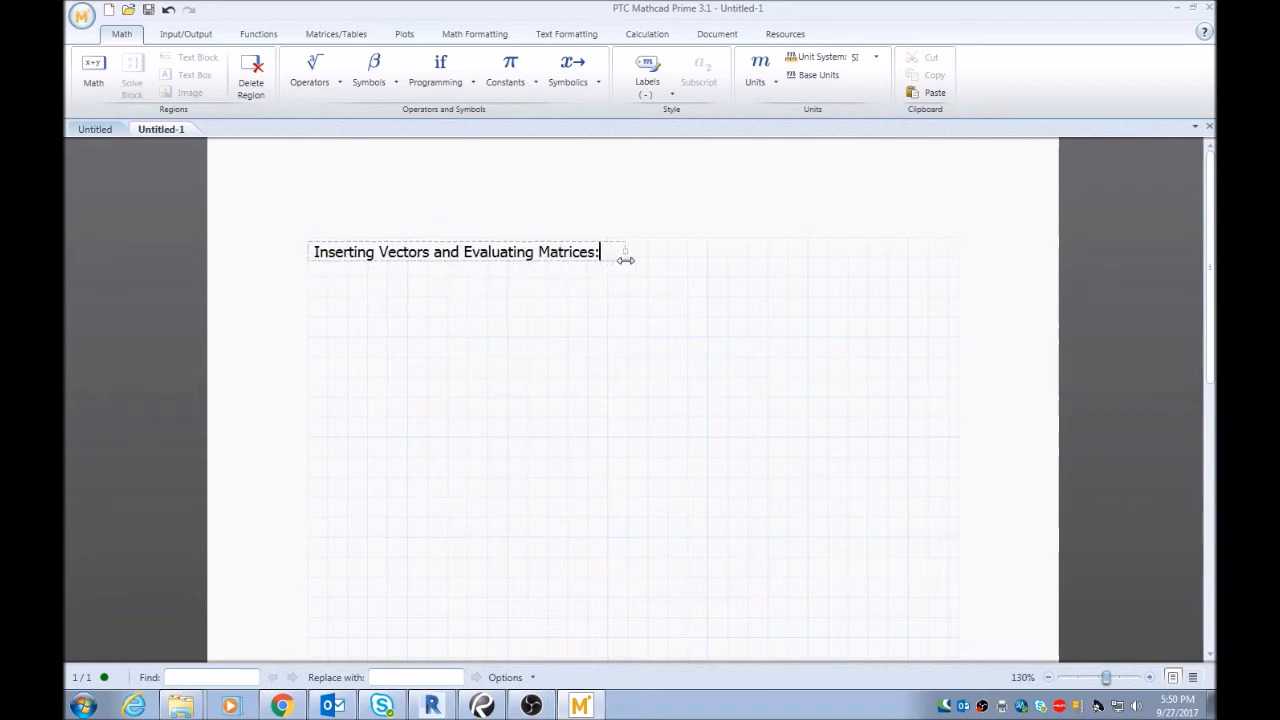
mouse_move(367, 305)
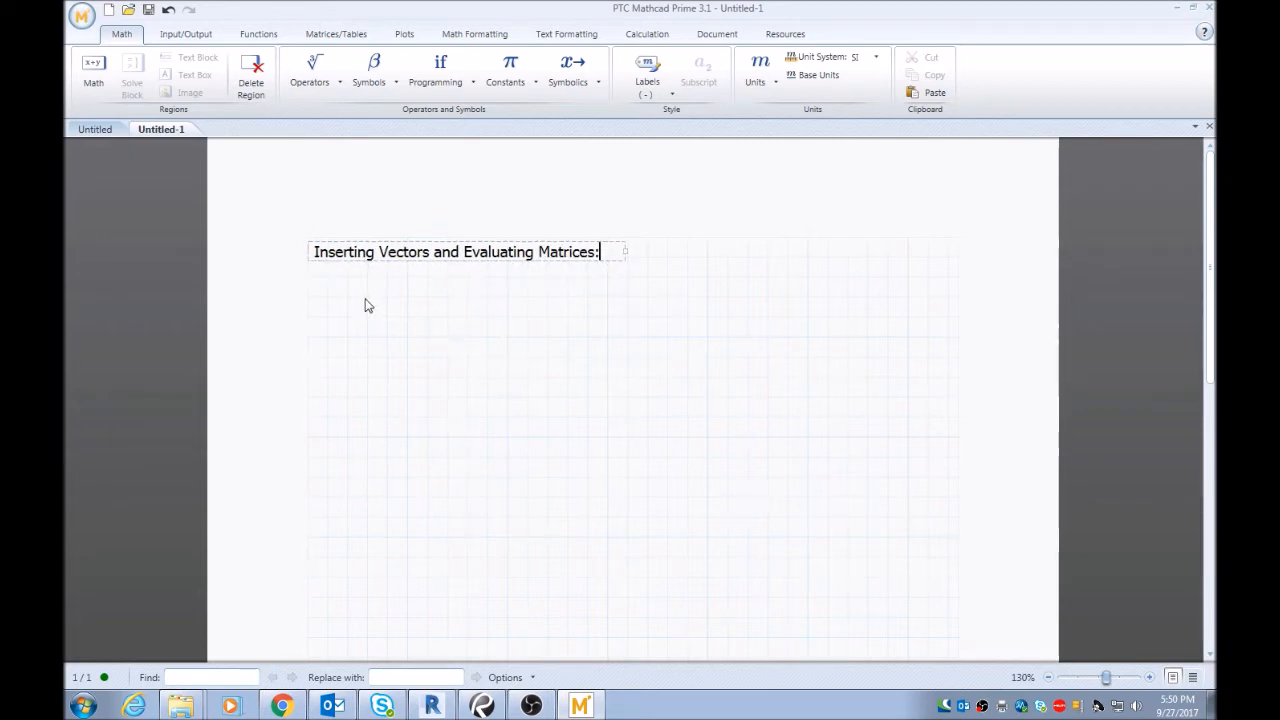
mouse_move(334, 301)
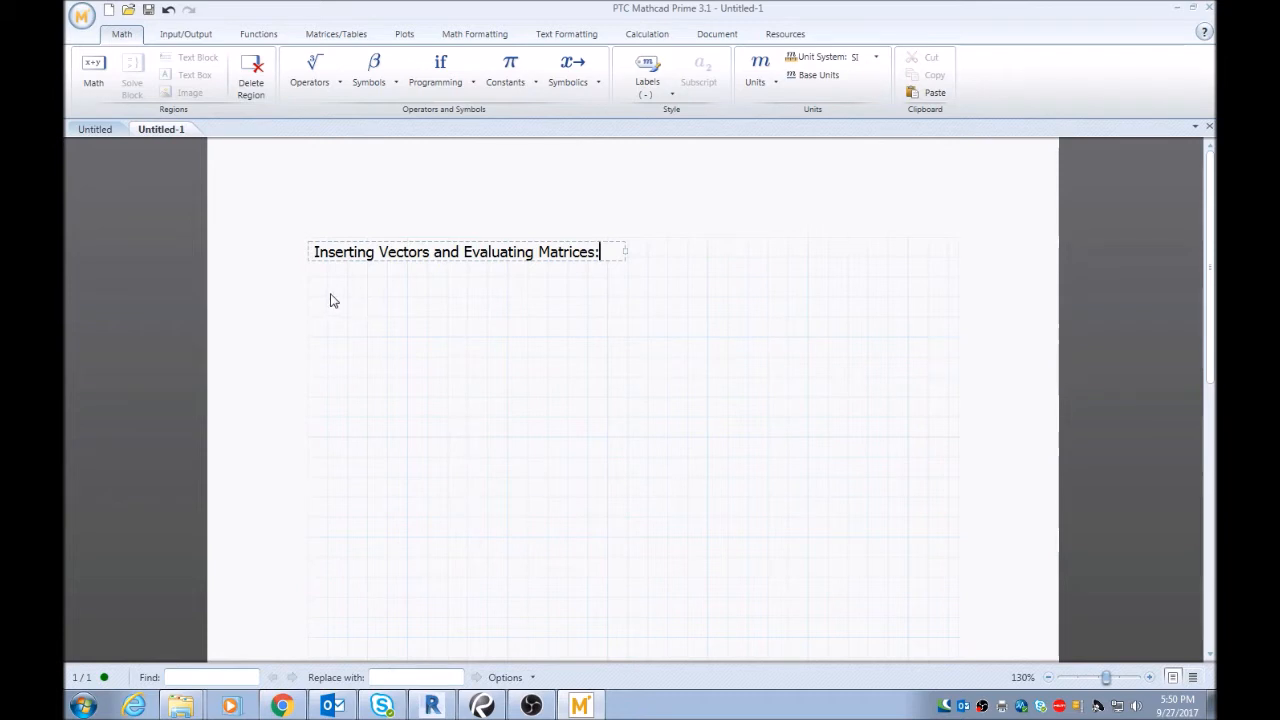
Insert a one-element vector containing 5 below the heading.
click(310, 300)
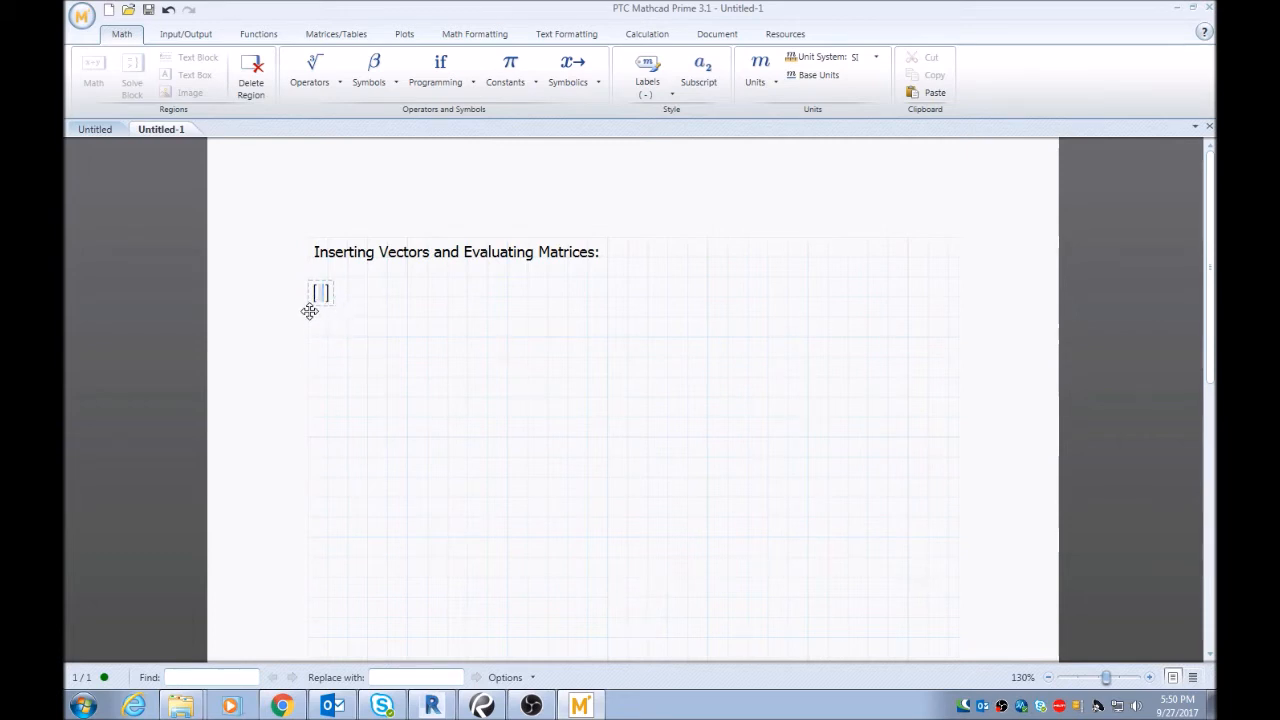
mouse_move(455, 352)
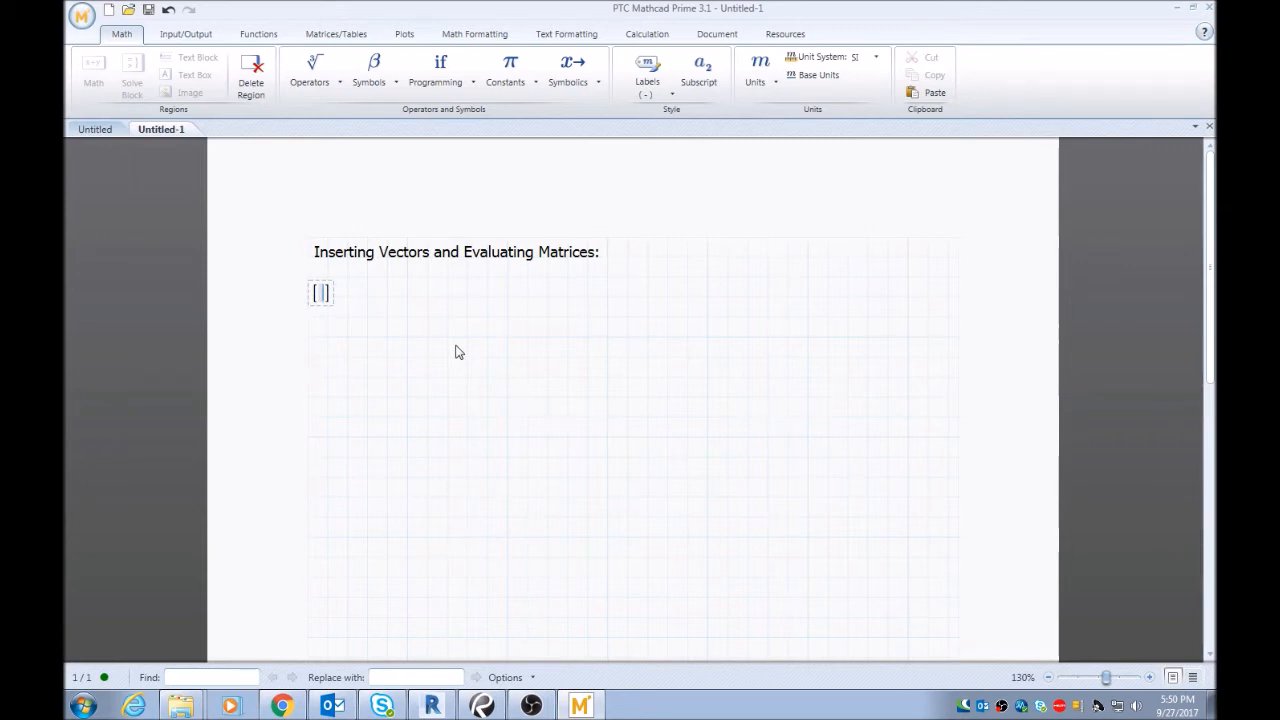
text(5)
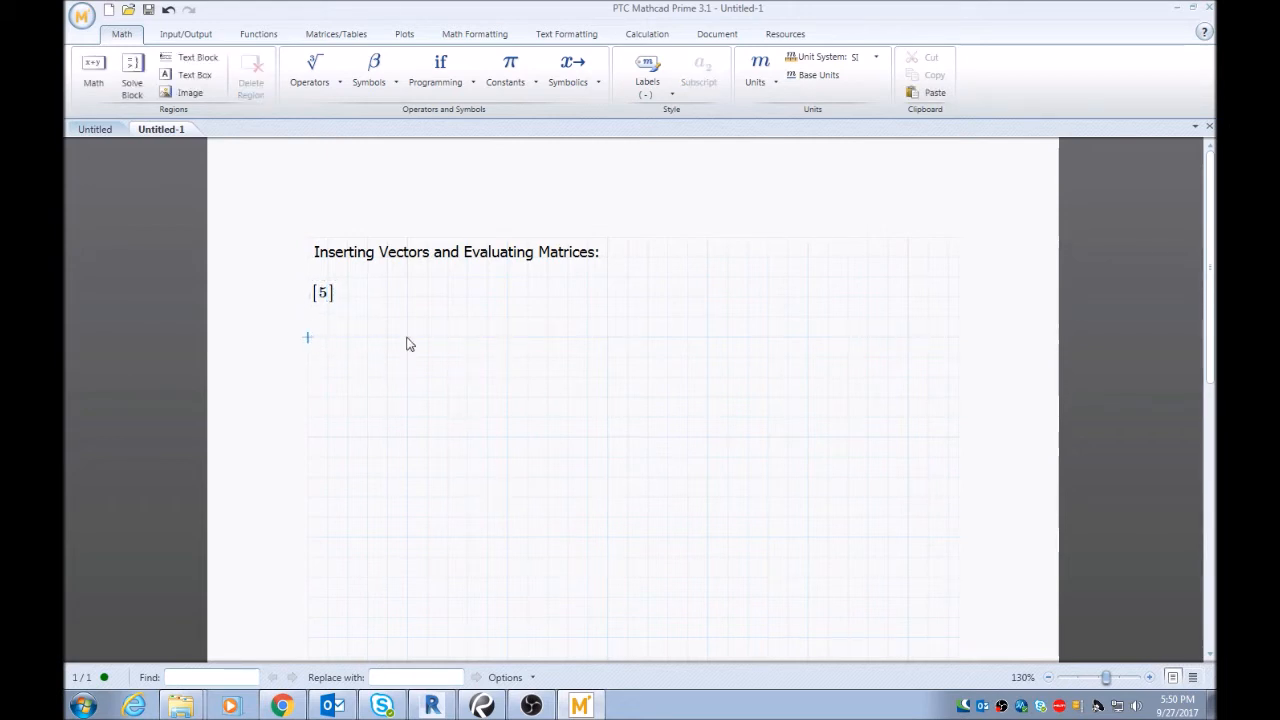
mouse_move(322, 342)
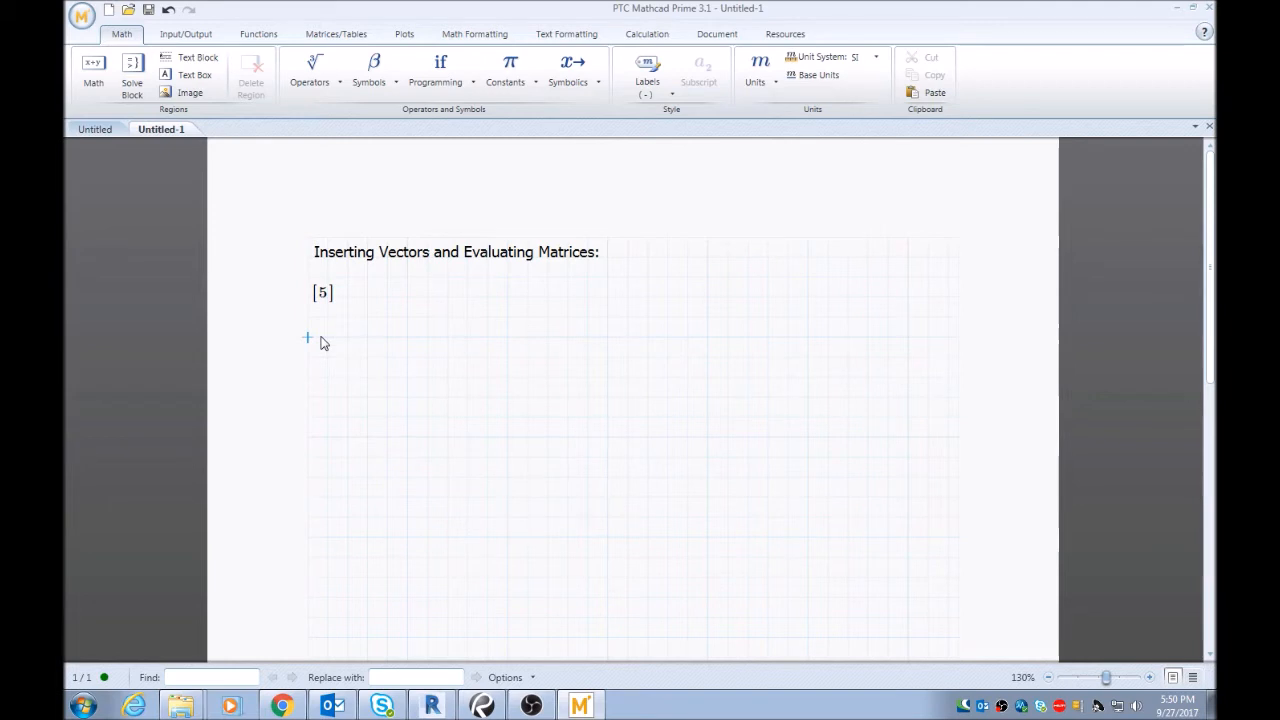
Insert a six-element column vector holding 1 through 6 under the [5] vector.
click(318, 333)
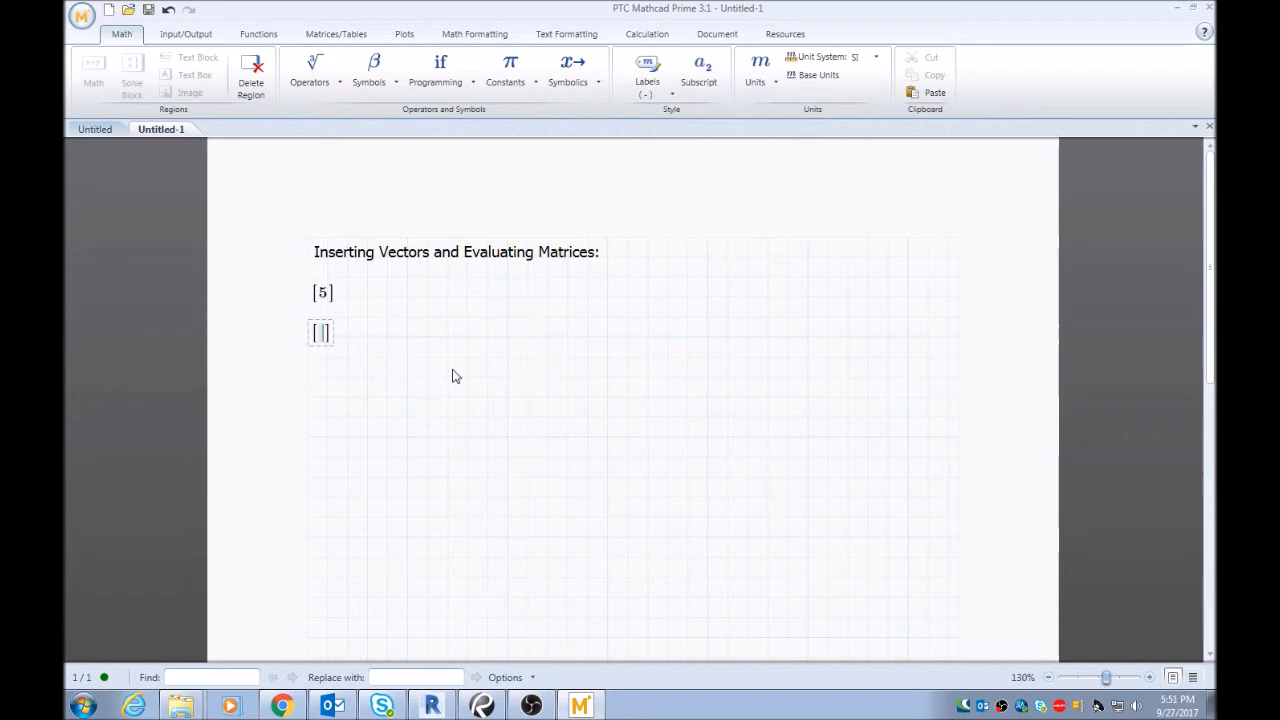
text(1)
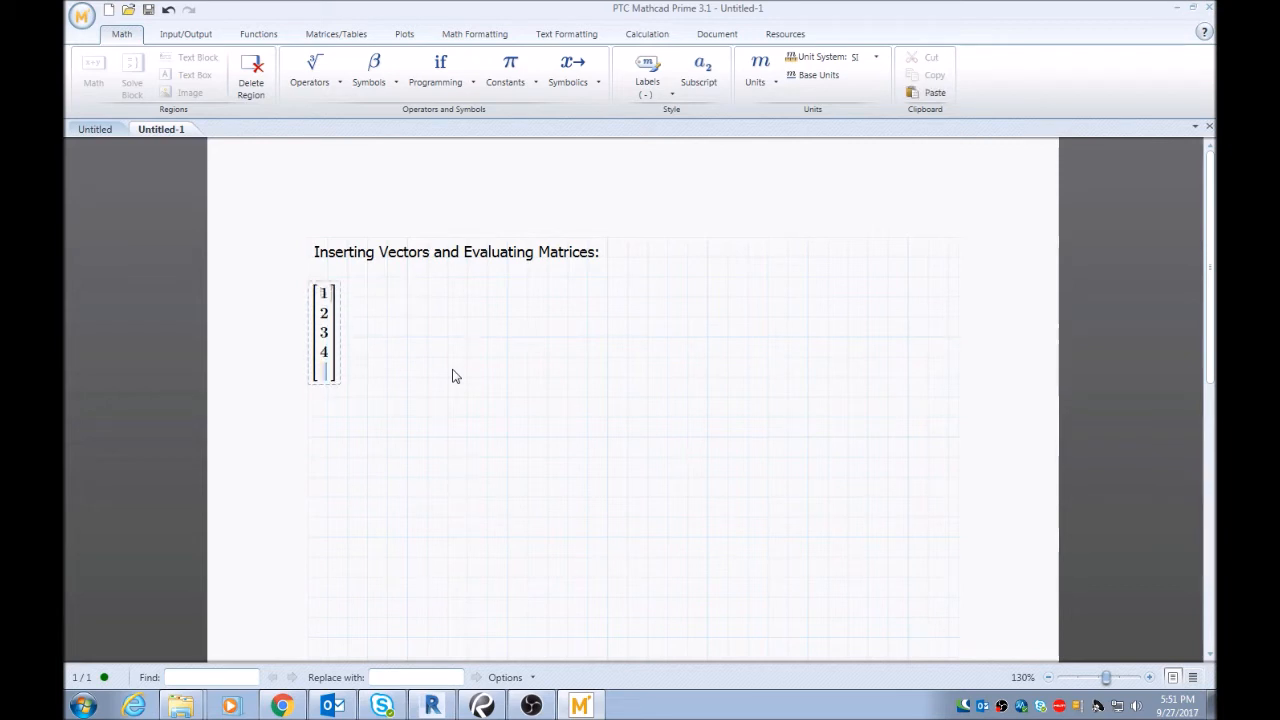
text(56)
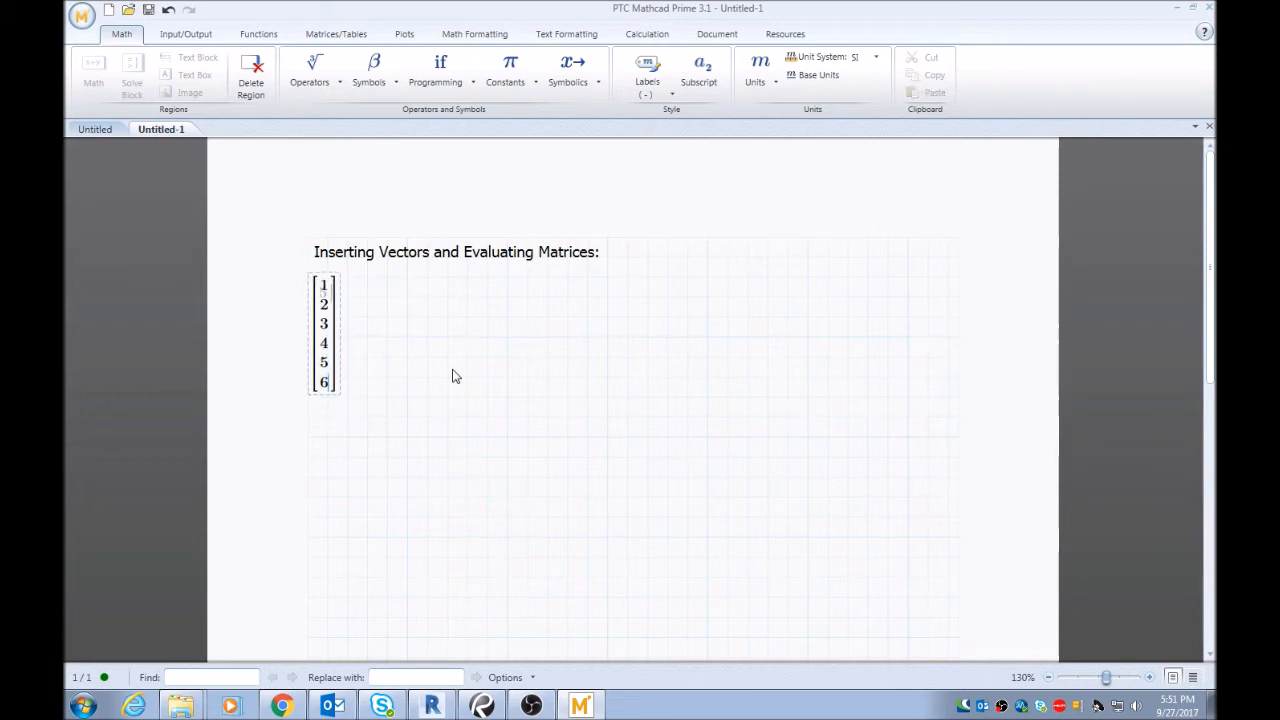
mouse_move(345, 366)
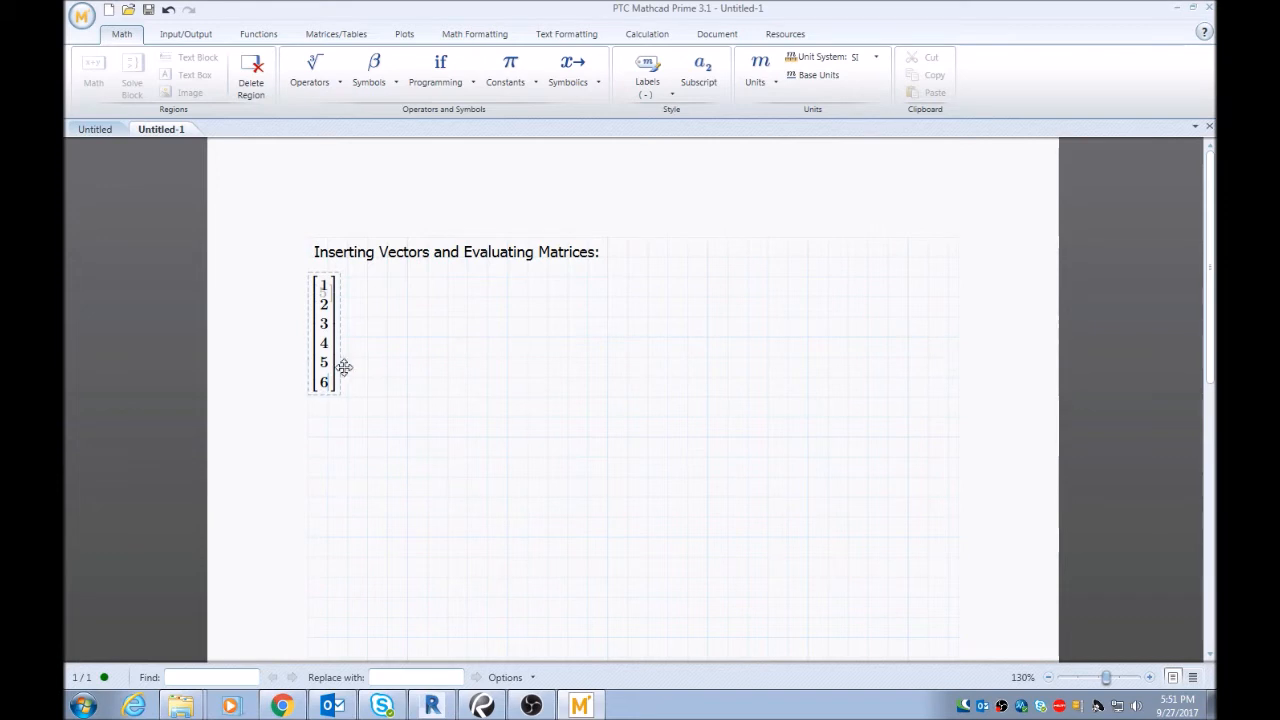
mouse_move(342, 356)
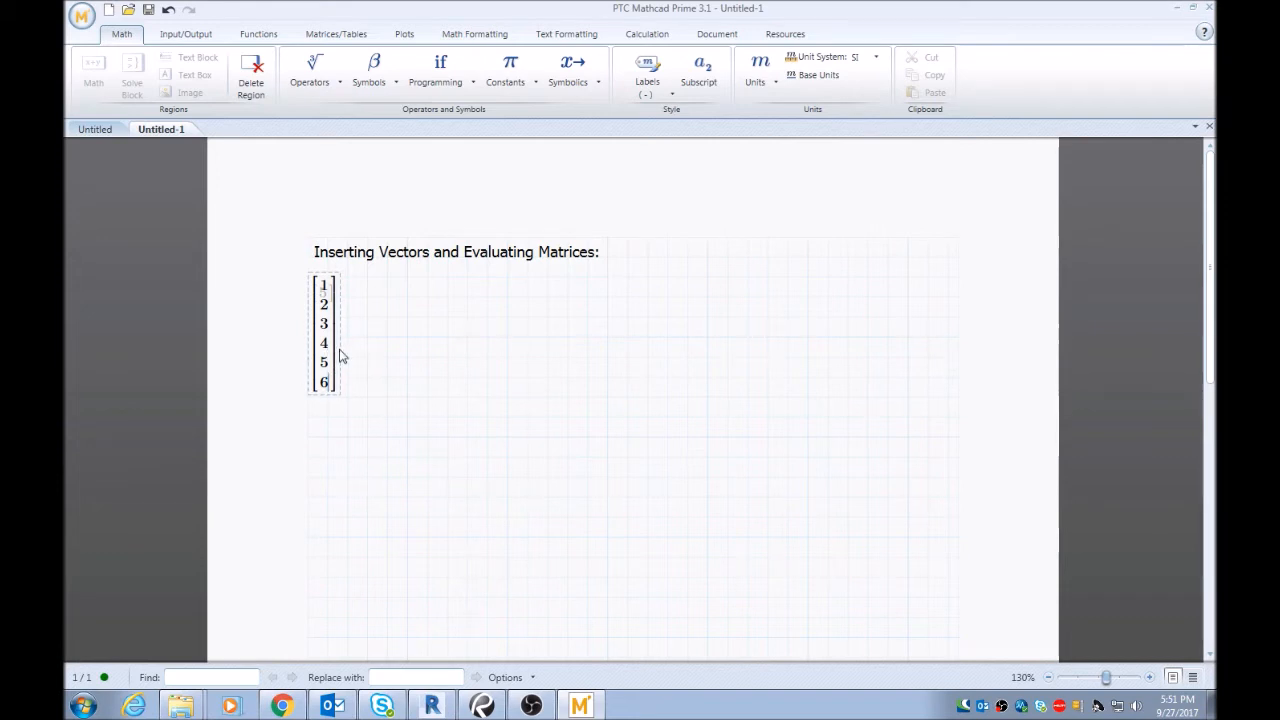
mouse_move(343, 381)
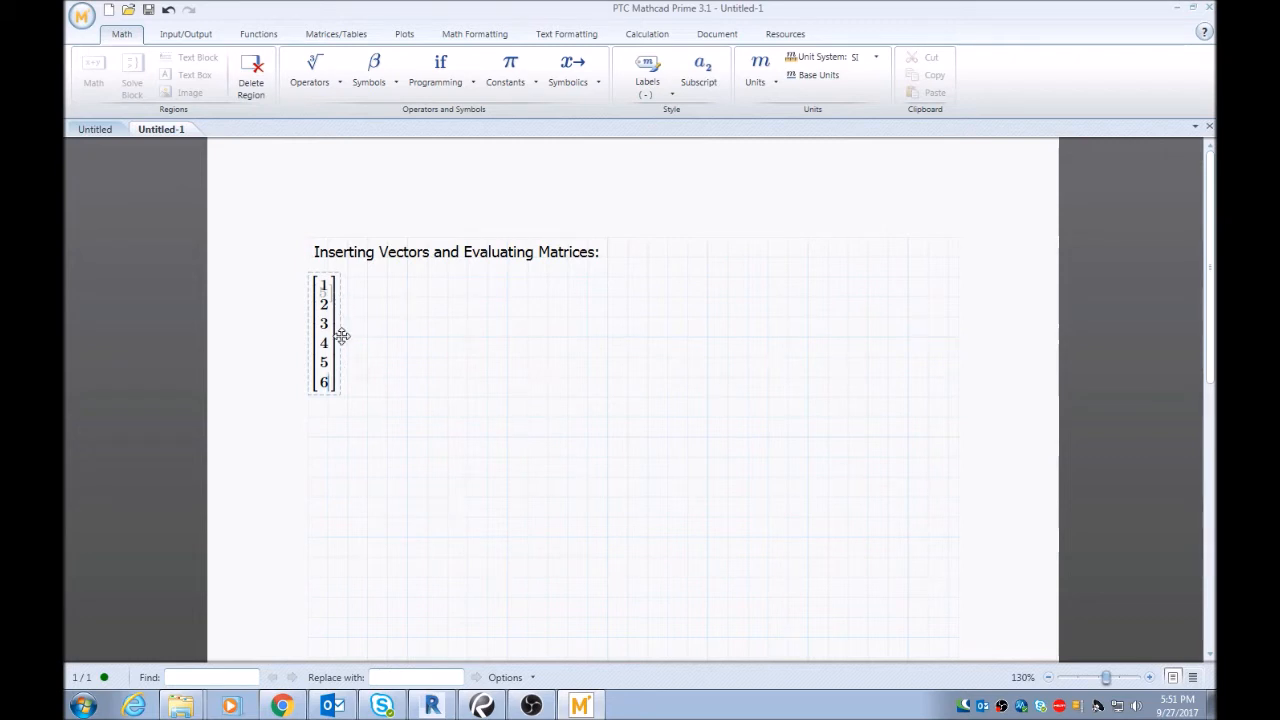
Drag the 1–6 column vector down so it no longer overlaps the [5] vector.
click(324, 335)
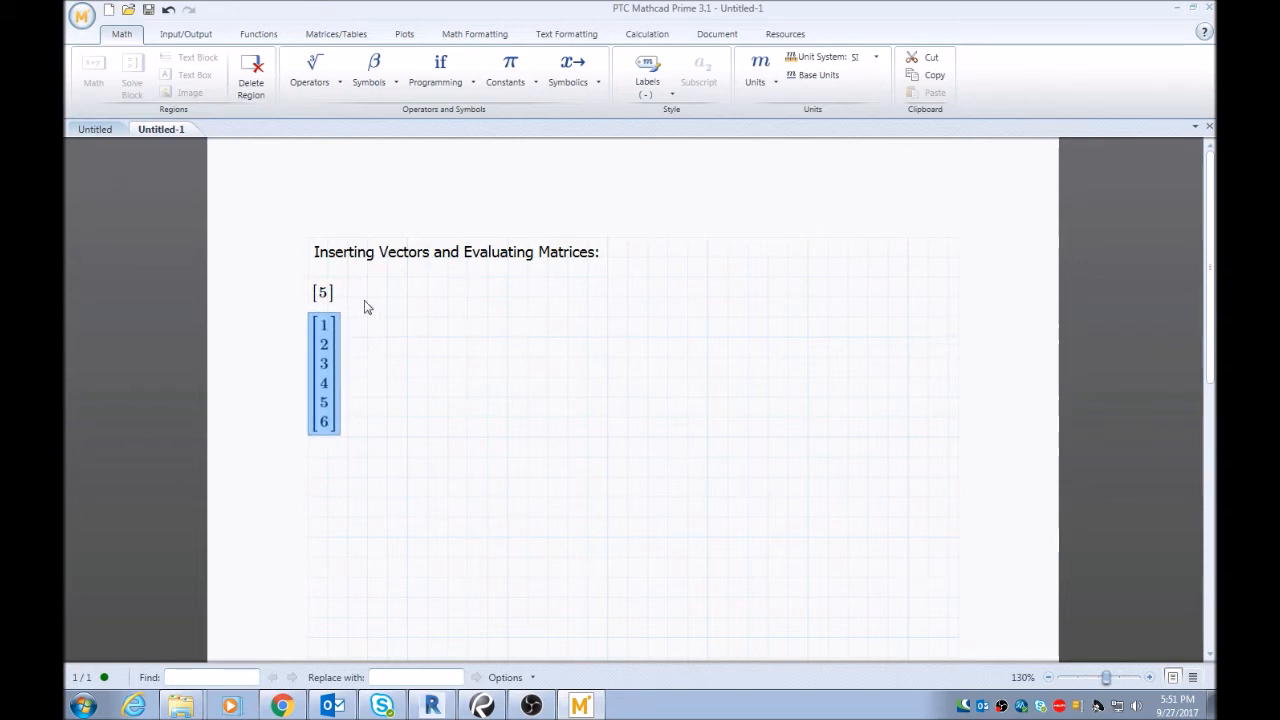
mouse_move(353, 317)
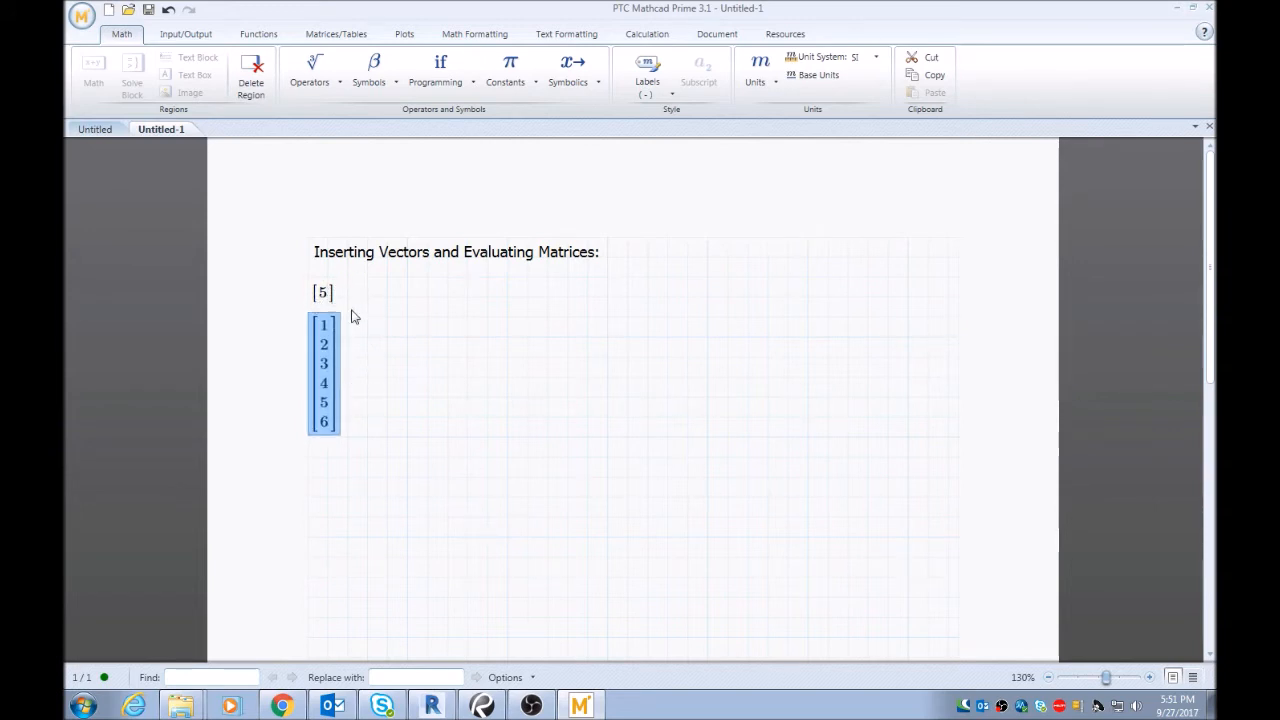
mouse_move(361, 370)
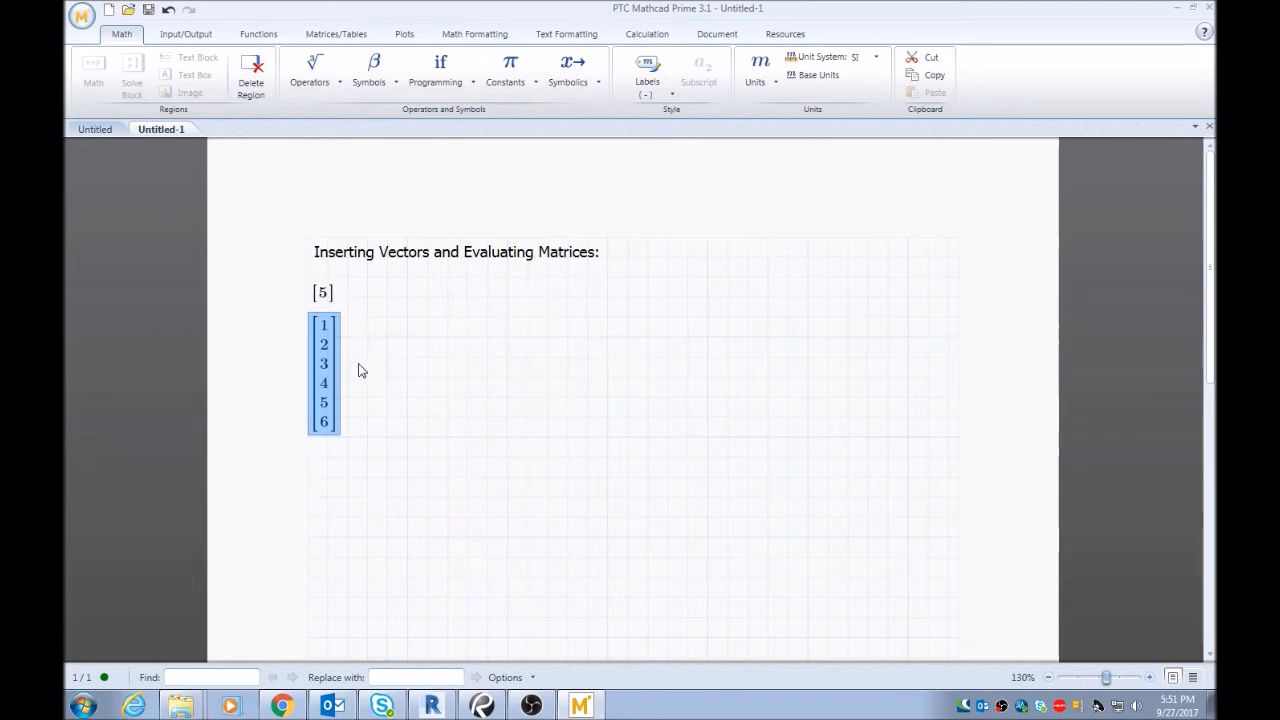
click(312, 460)
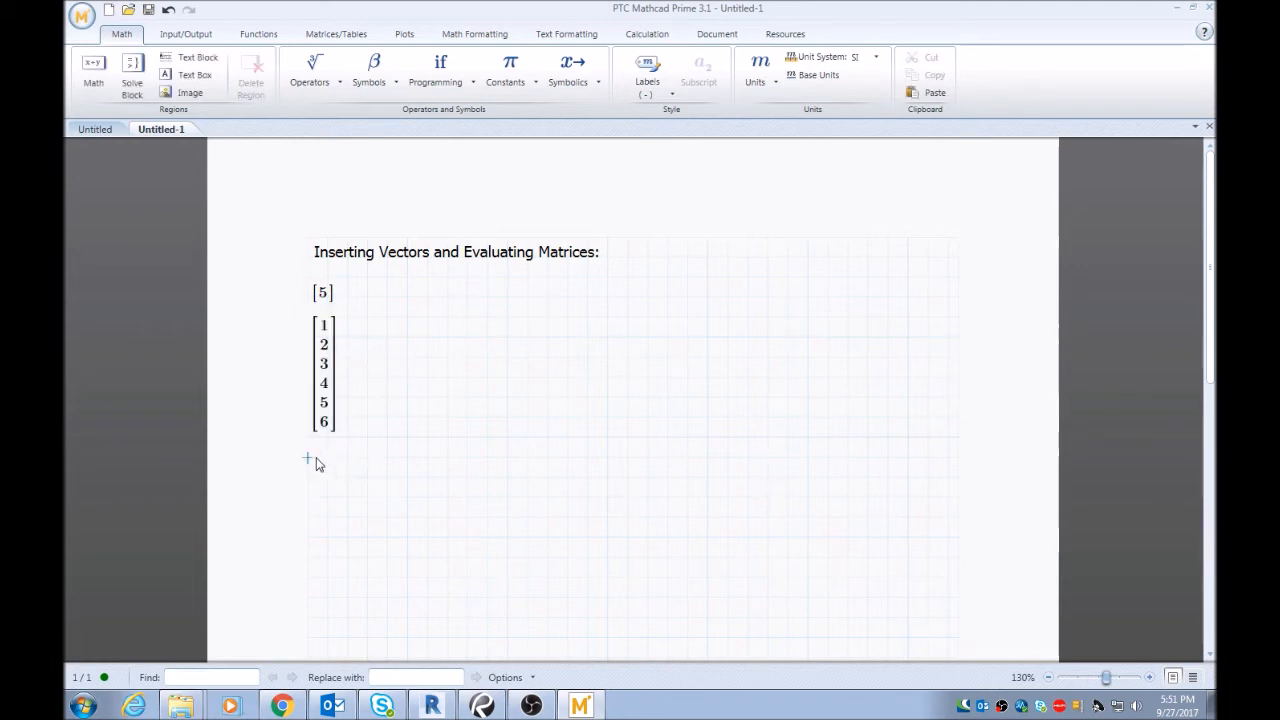
mouse_move(324, 465)
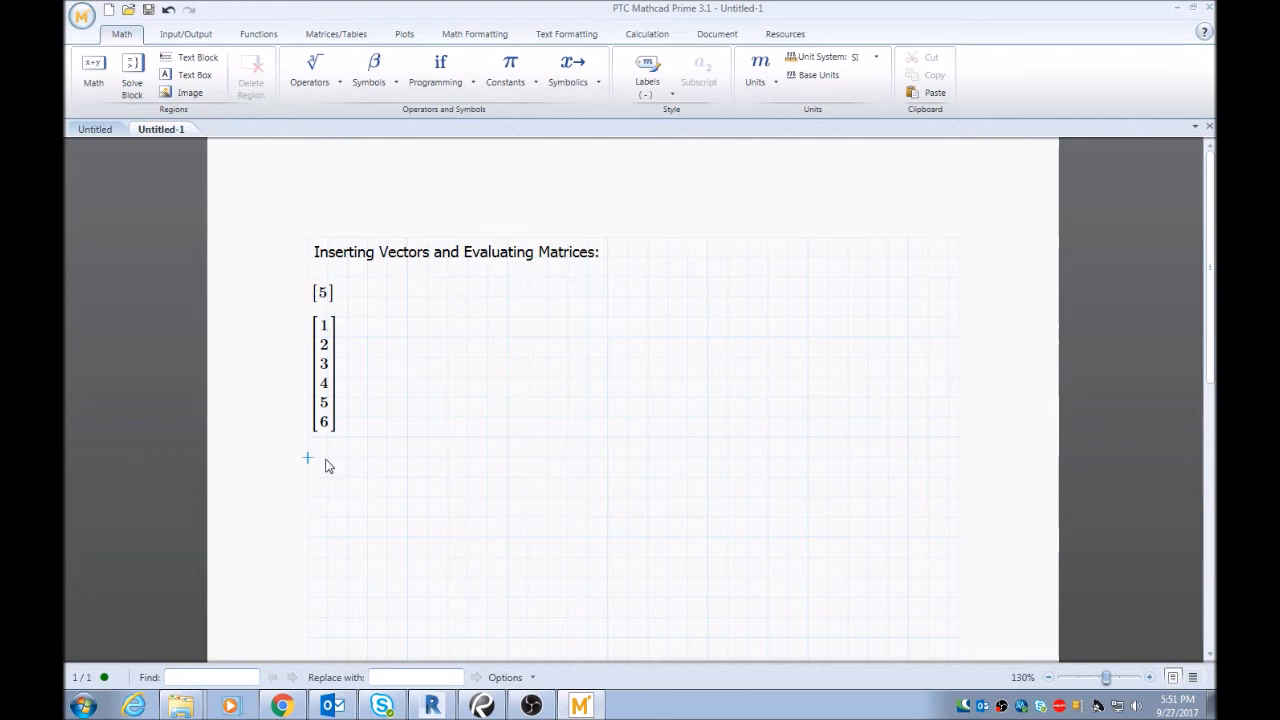
mouse_move(312, 471)
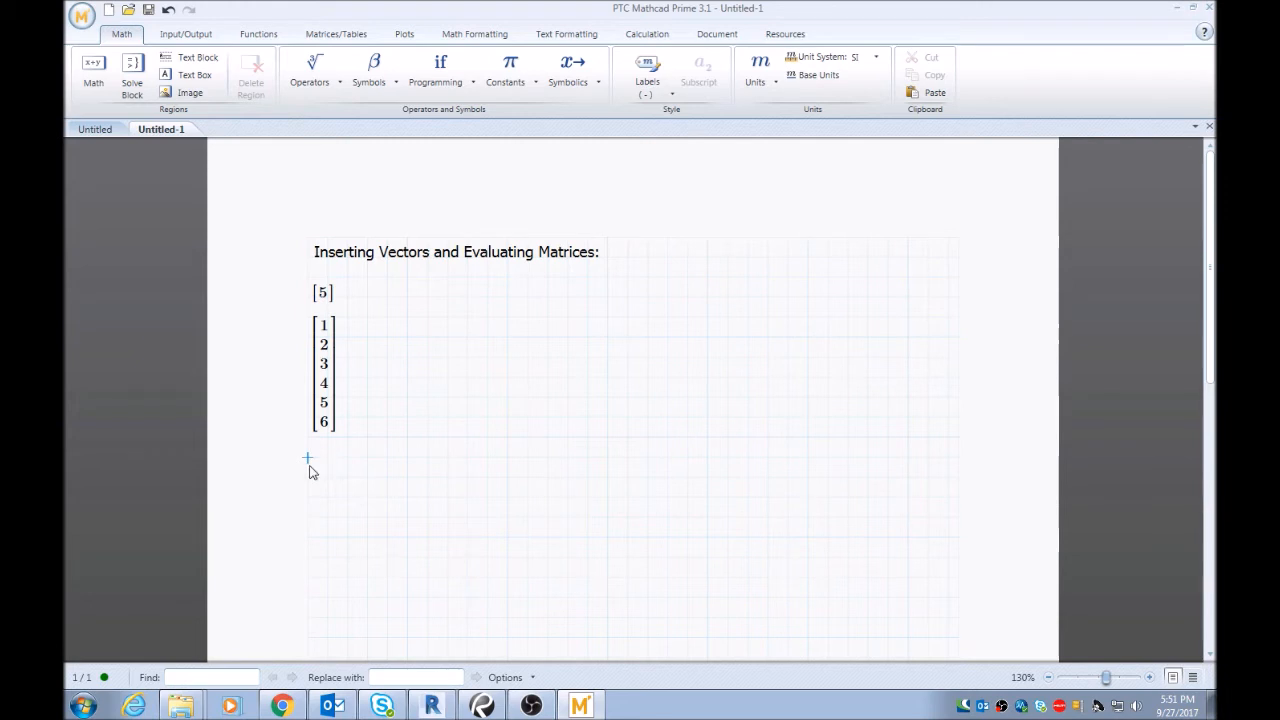
mouse_move(315, 472)
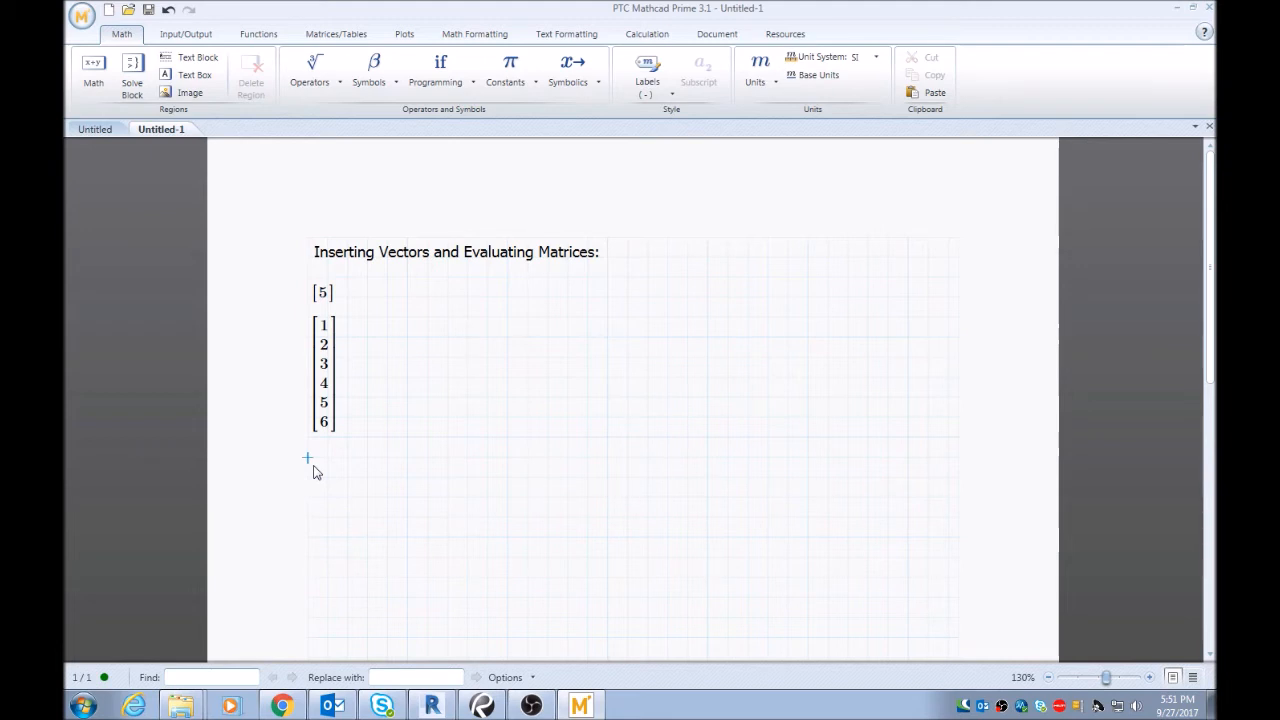
mouse_move(291, 467)
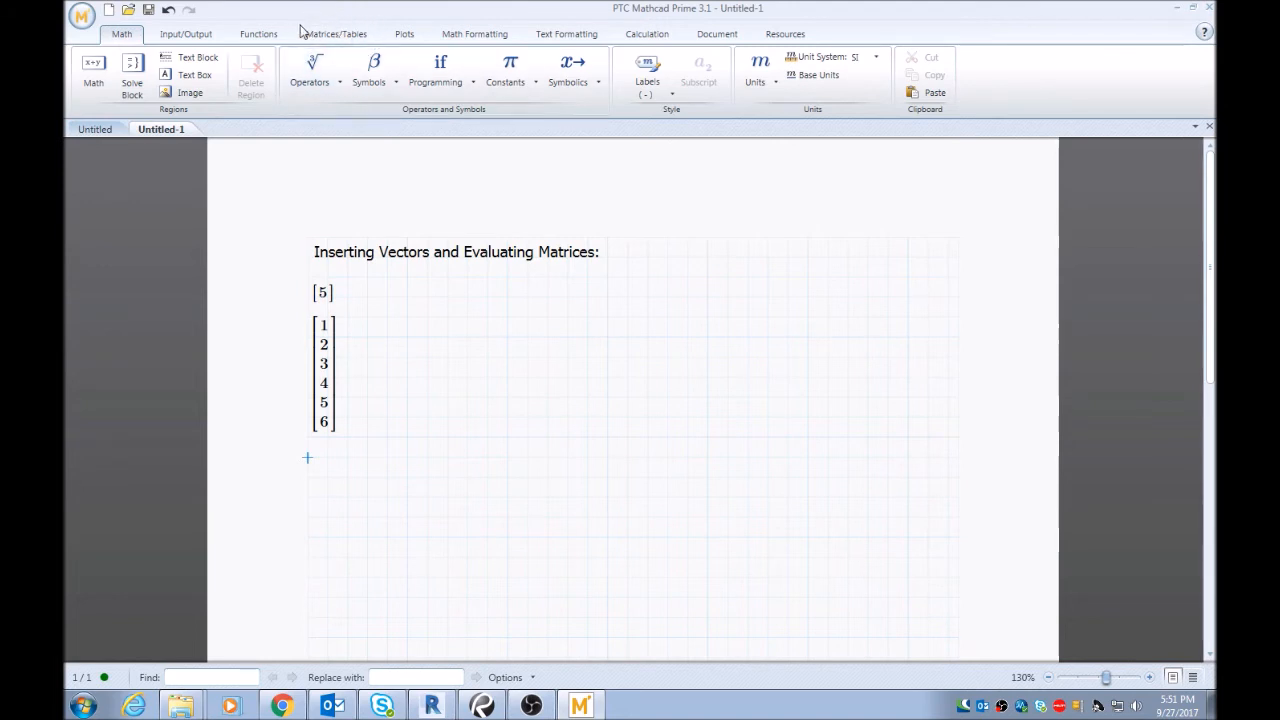
Show the Matrices/Tables ribbon tools.
click(335, 33)
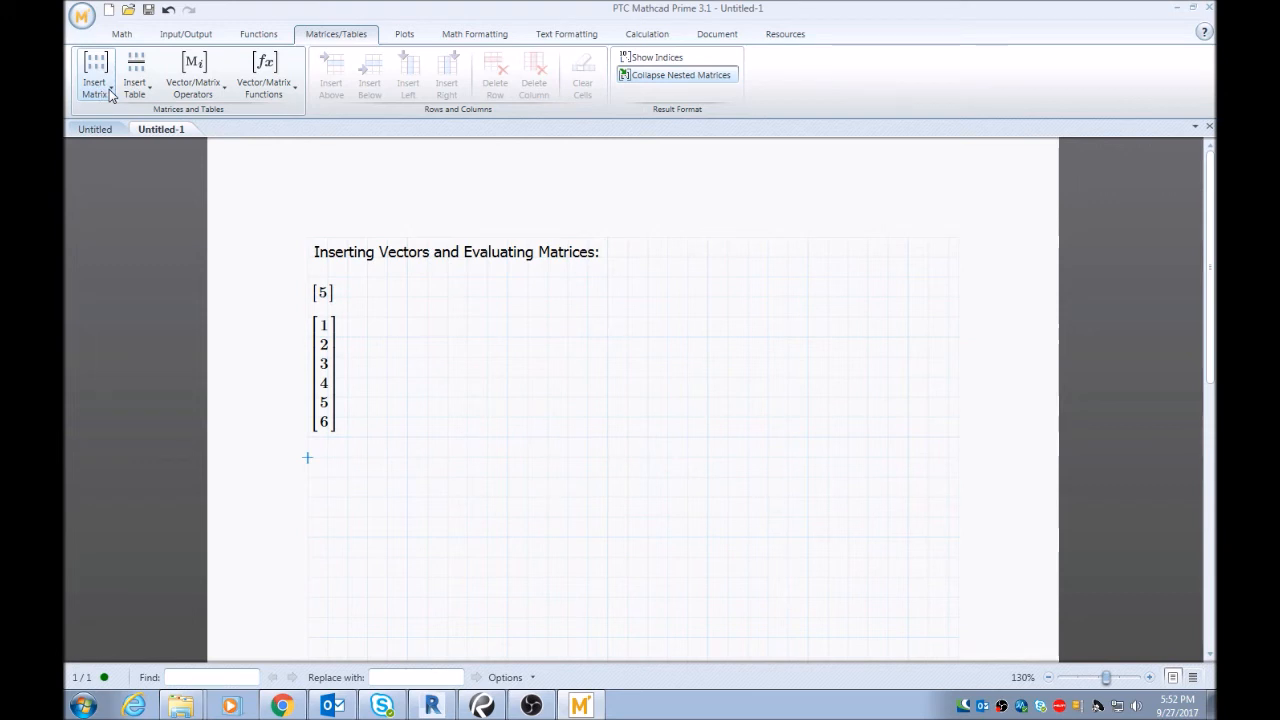
mouse_move(110, 155)
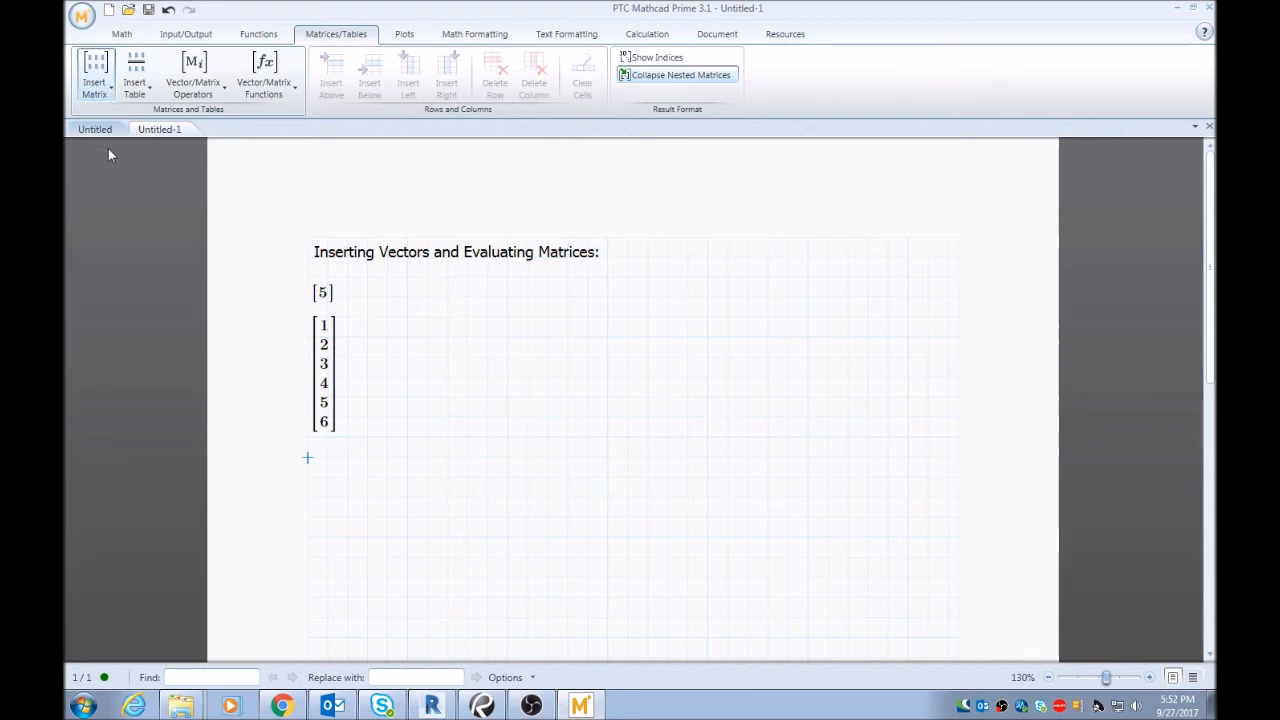
mouse_move(78, 197)
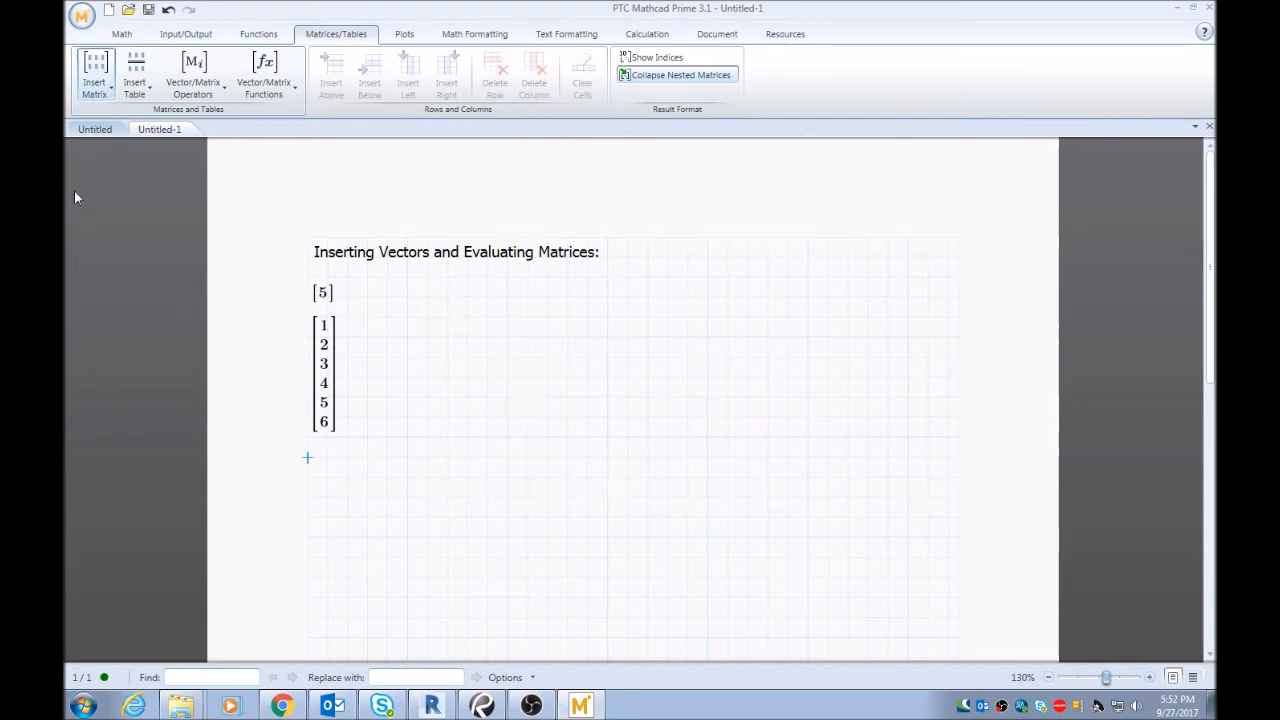
mouse_move(100, 146)
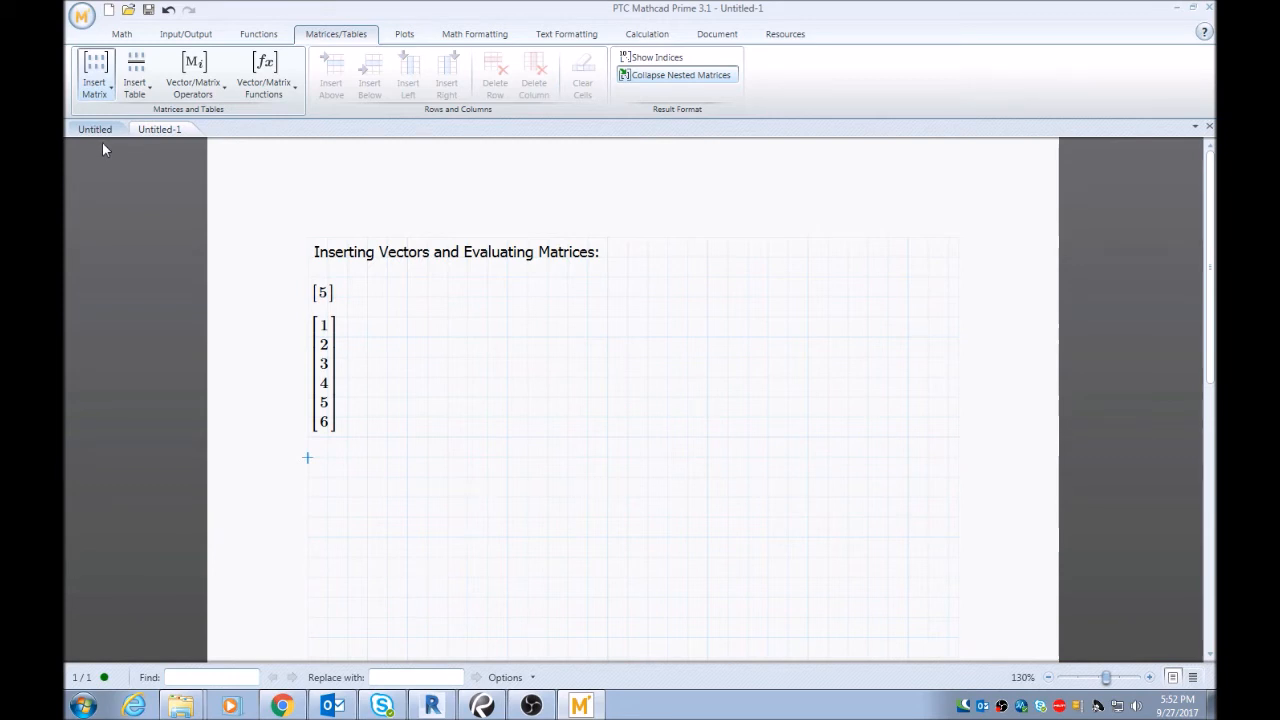
Insert a 2×2 matrix filled with 1, 2, 3, 4 below the column vector.
click(94, 74)
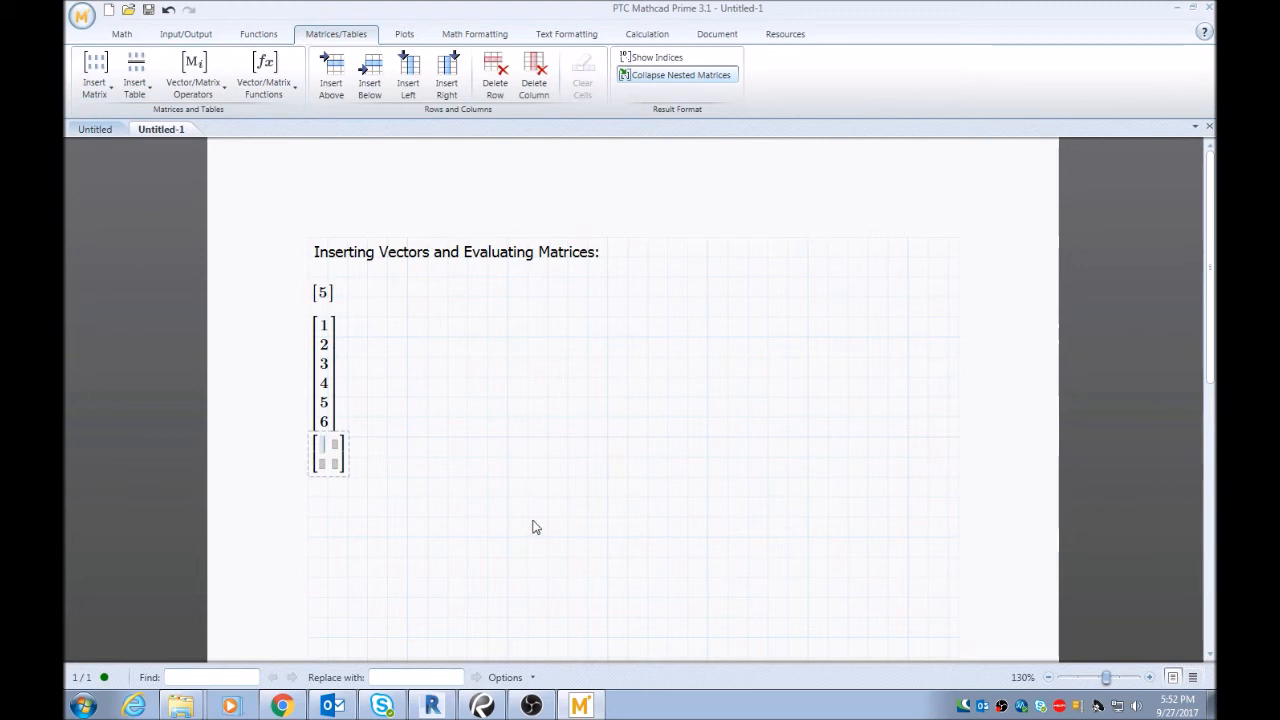
text(1)
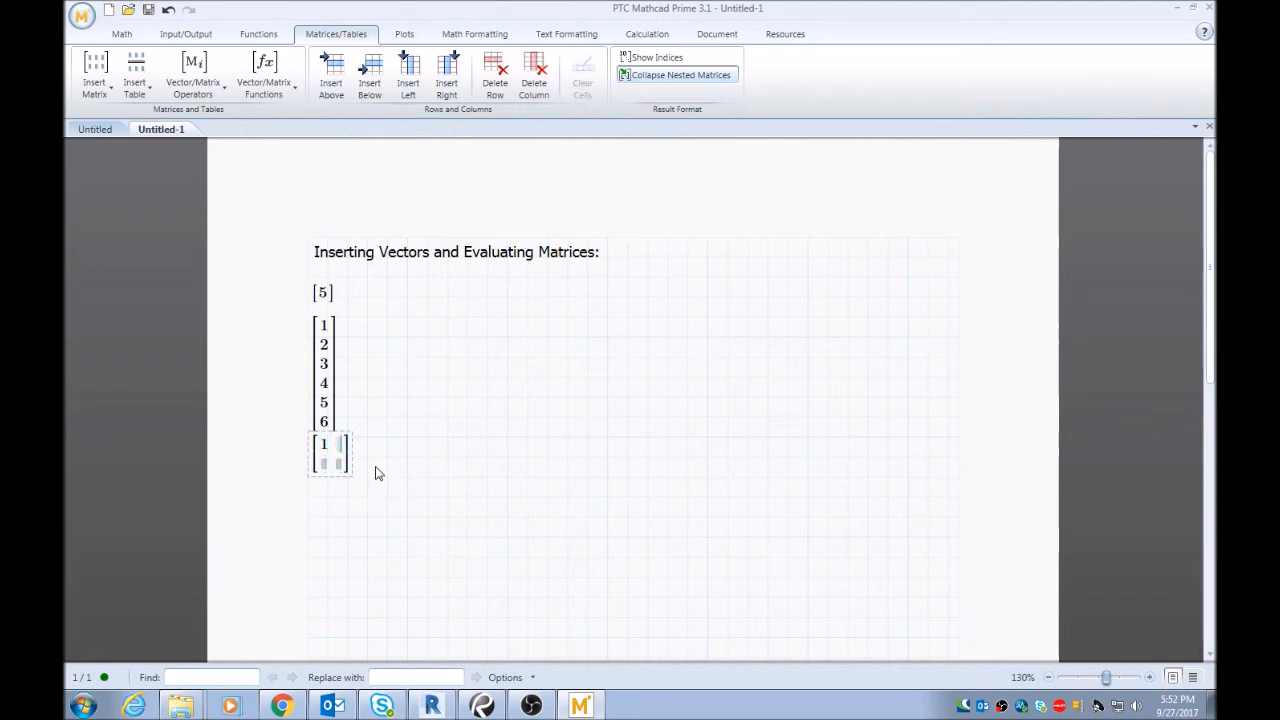
text(2)
click(340, 463)
text(4)
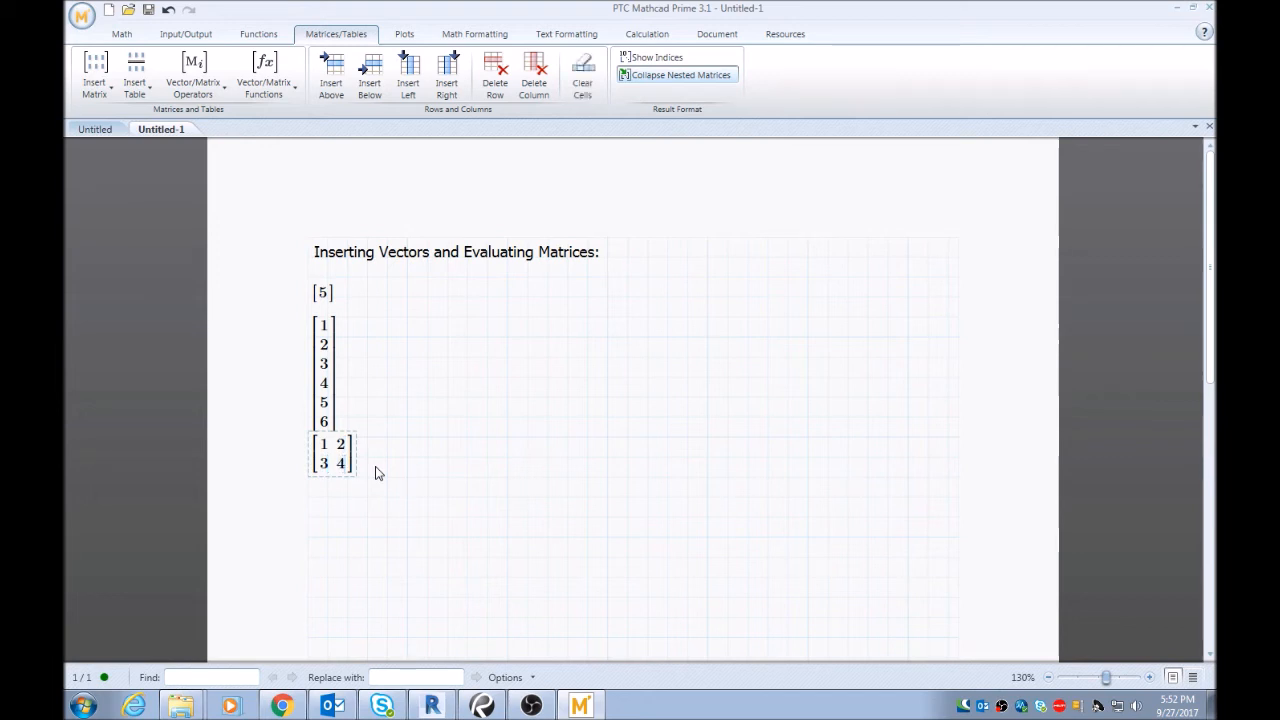
mouse_move(380, 445)
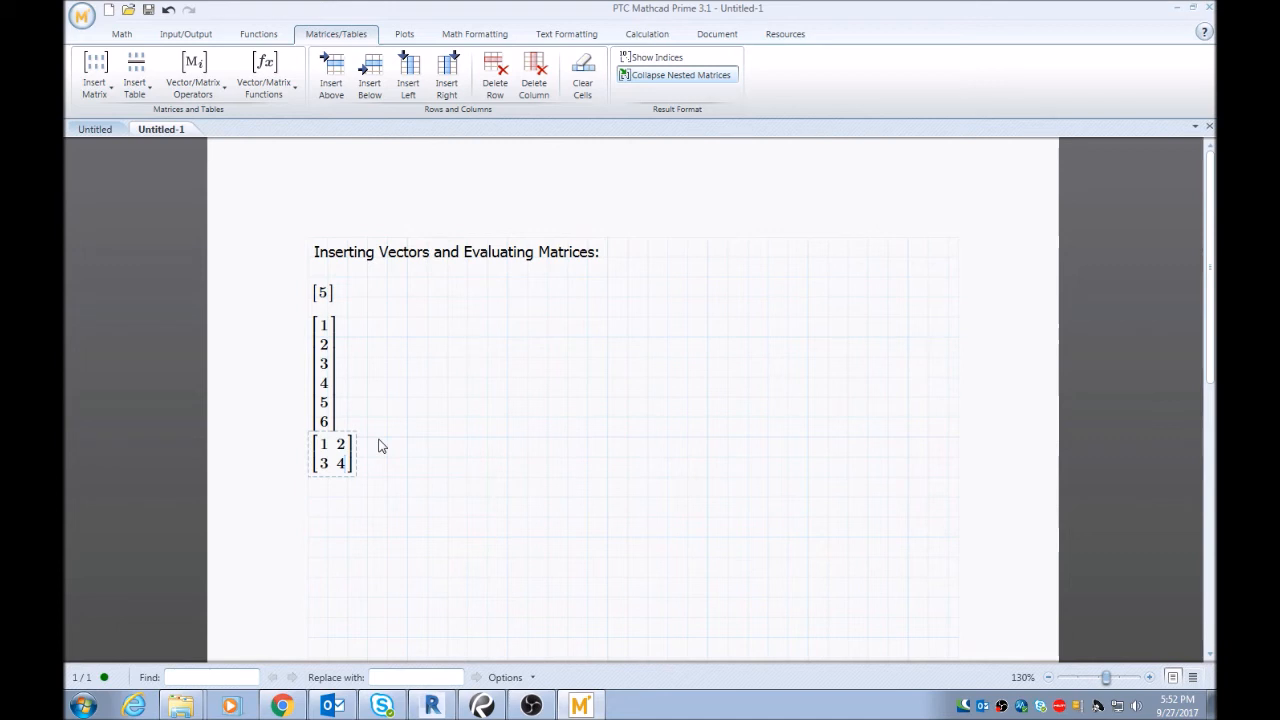
mouse_move(350, 463)
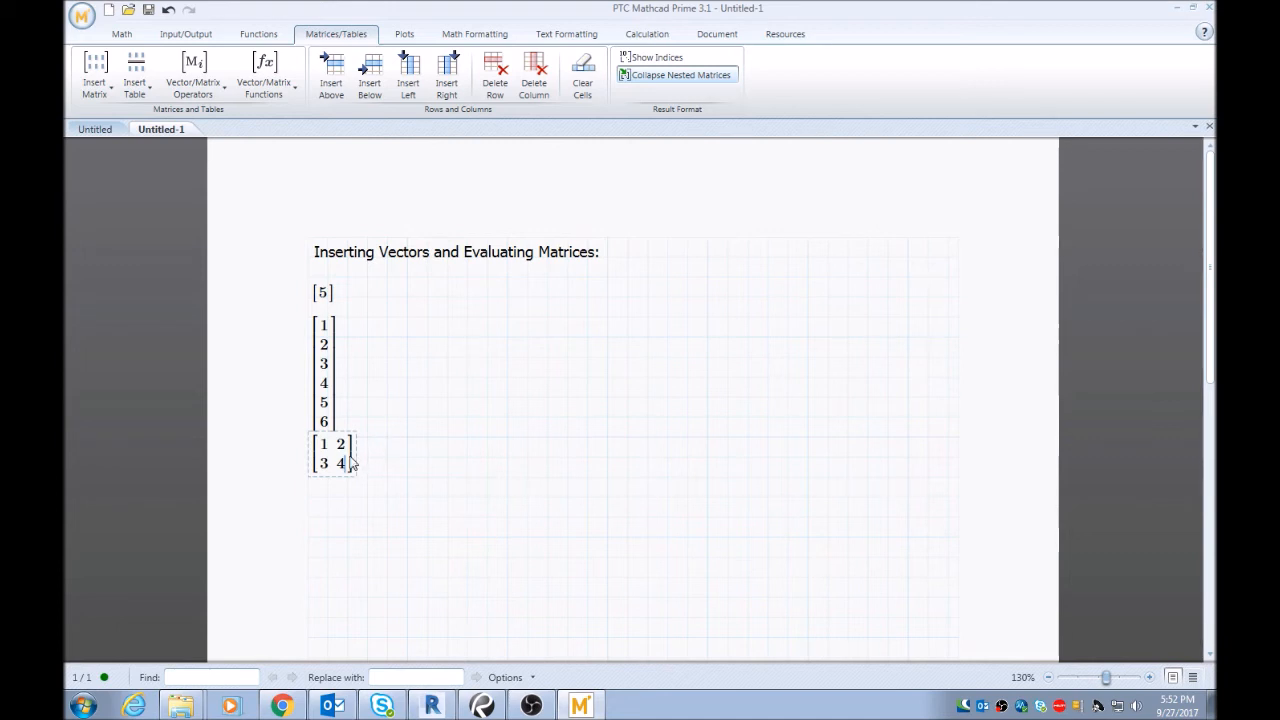
mouse_move(447, 434)
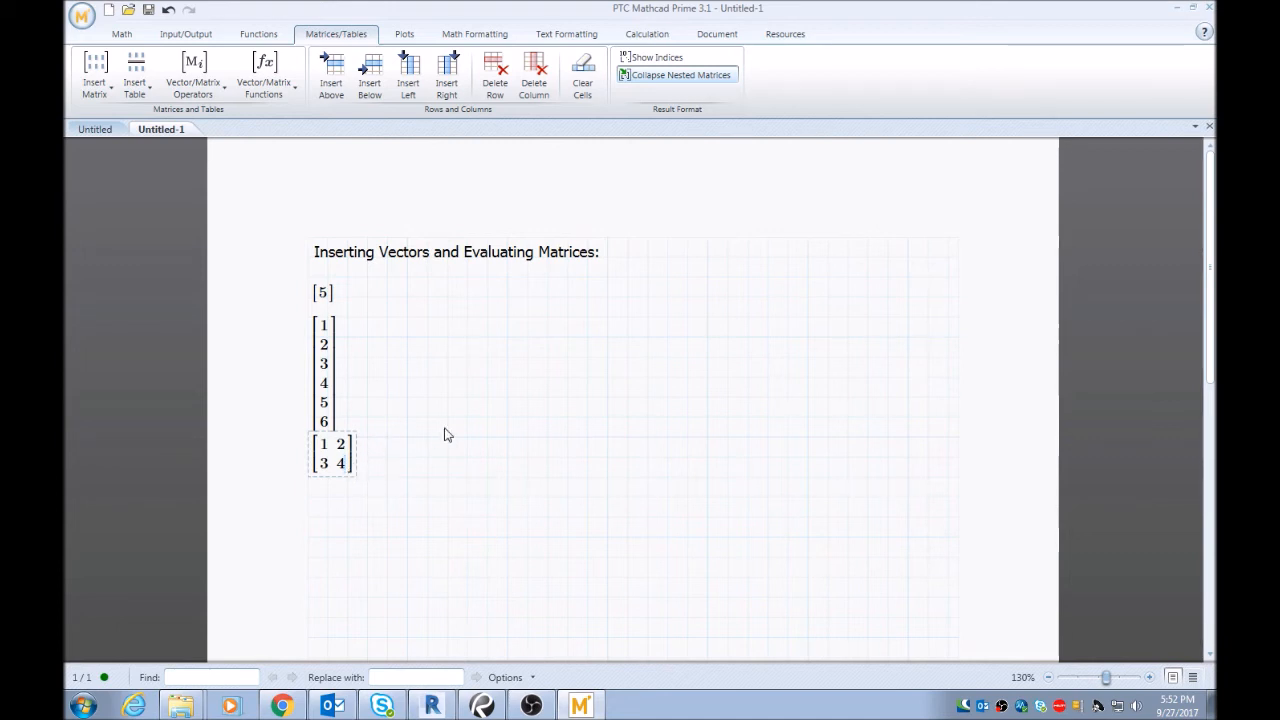
mouse_move(458, 448)
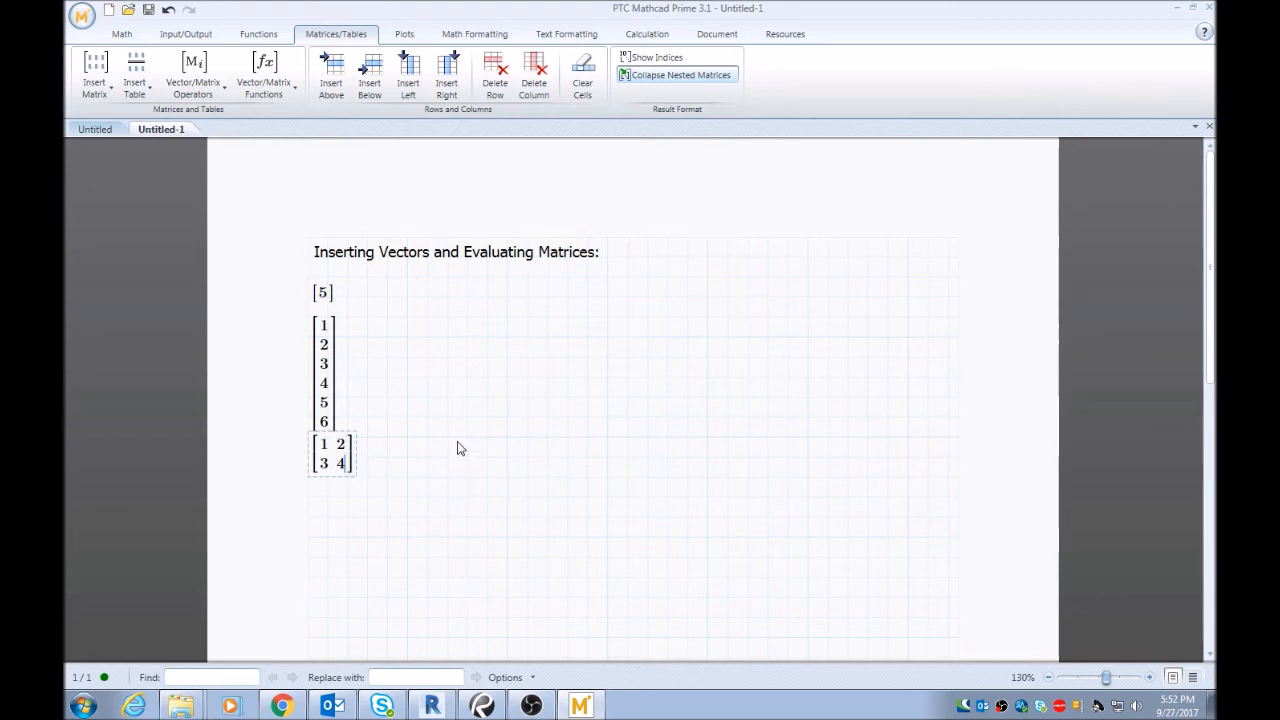
Add a second 2×2 matrix holding 2, 3, 4, 5 to the first with a plus sign.
click(461, 447)
text(+)
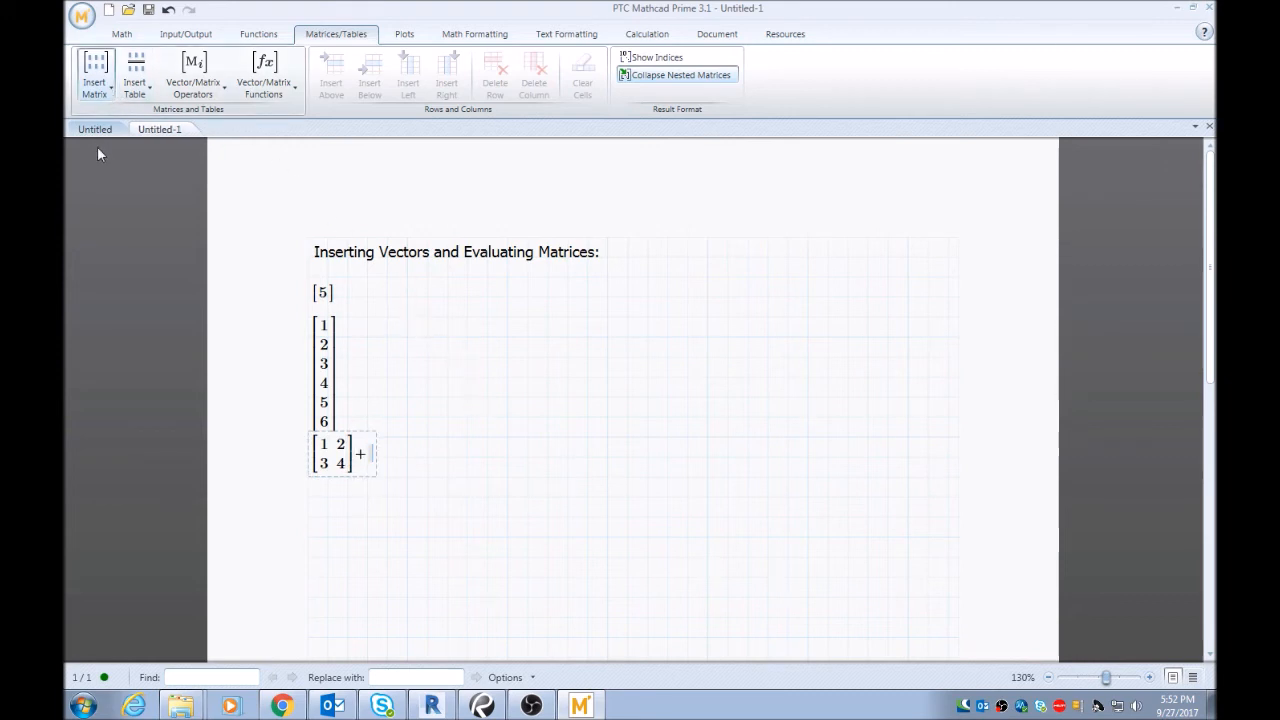
click(94, 74)
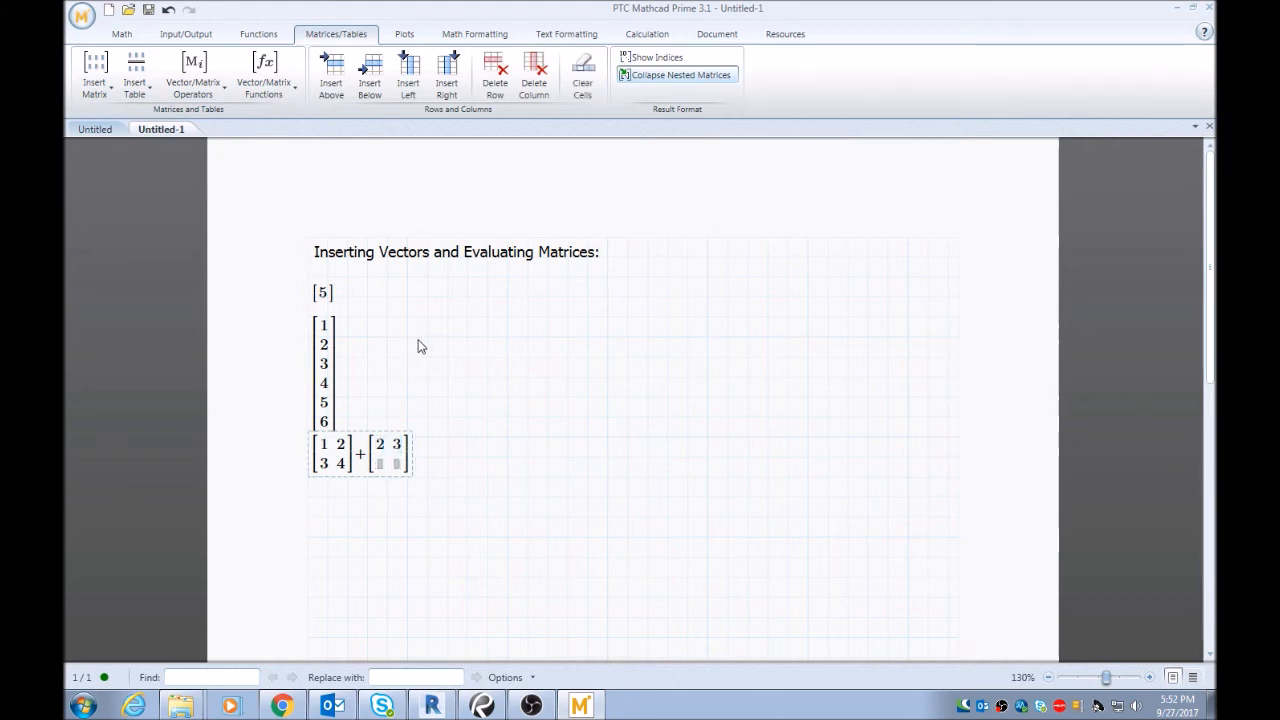
text(4)
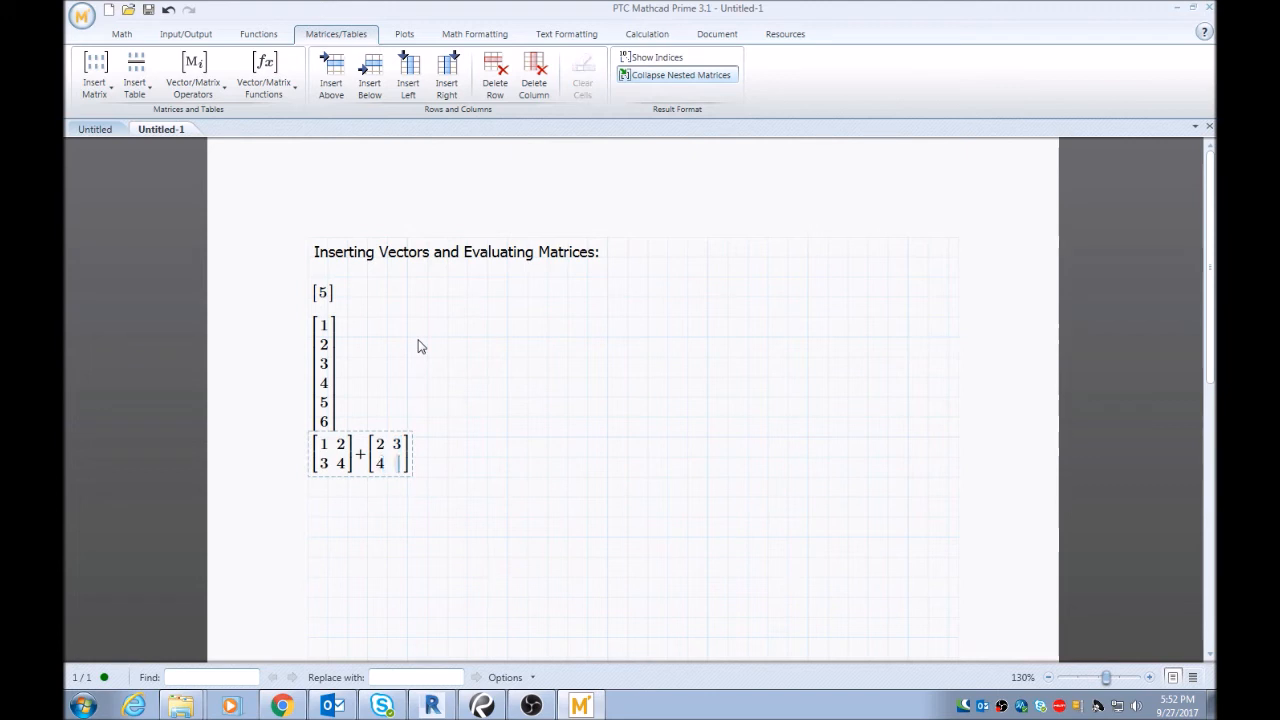
text(5)
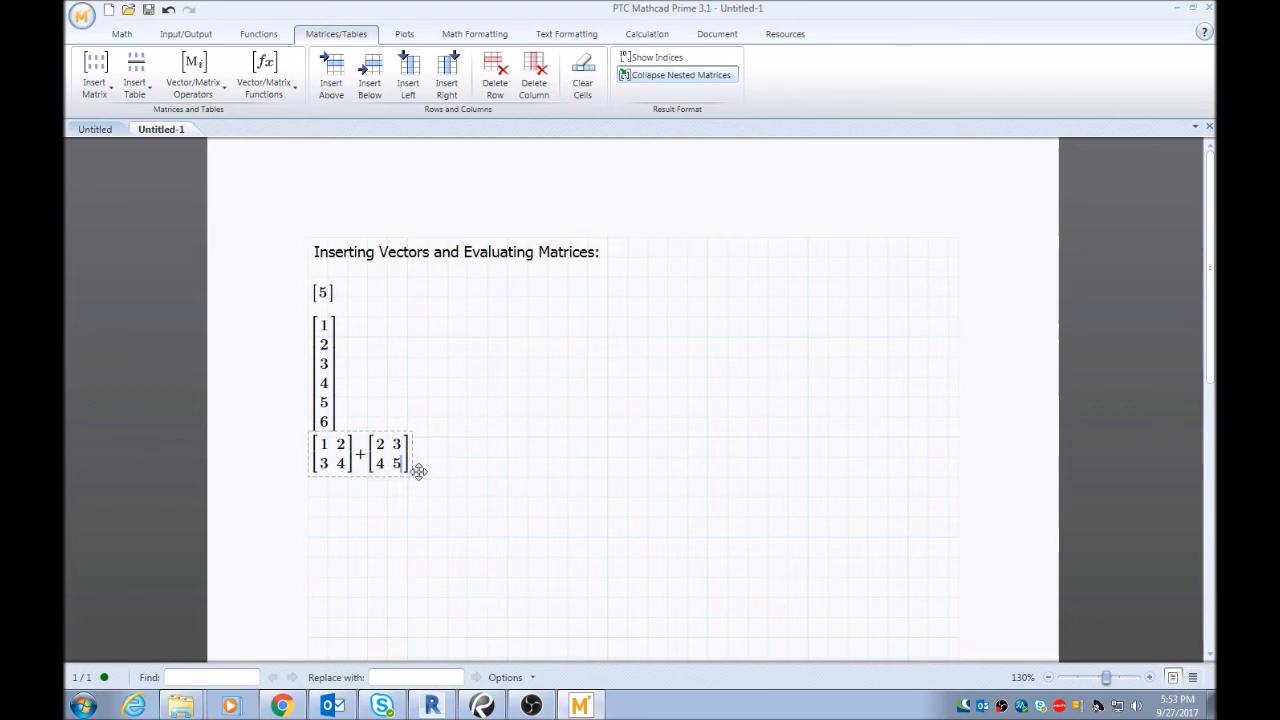
click(398, 462)
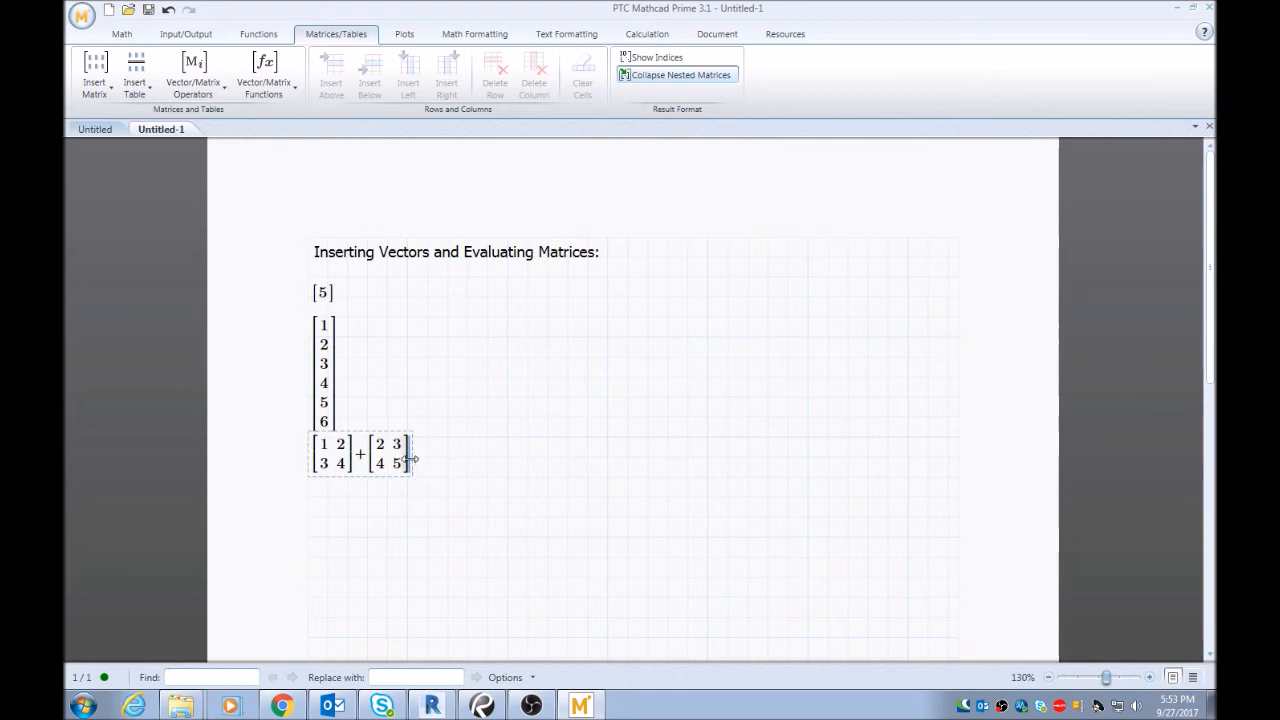
mouse_move(556, 438)
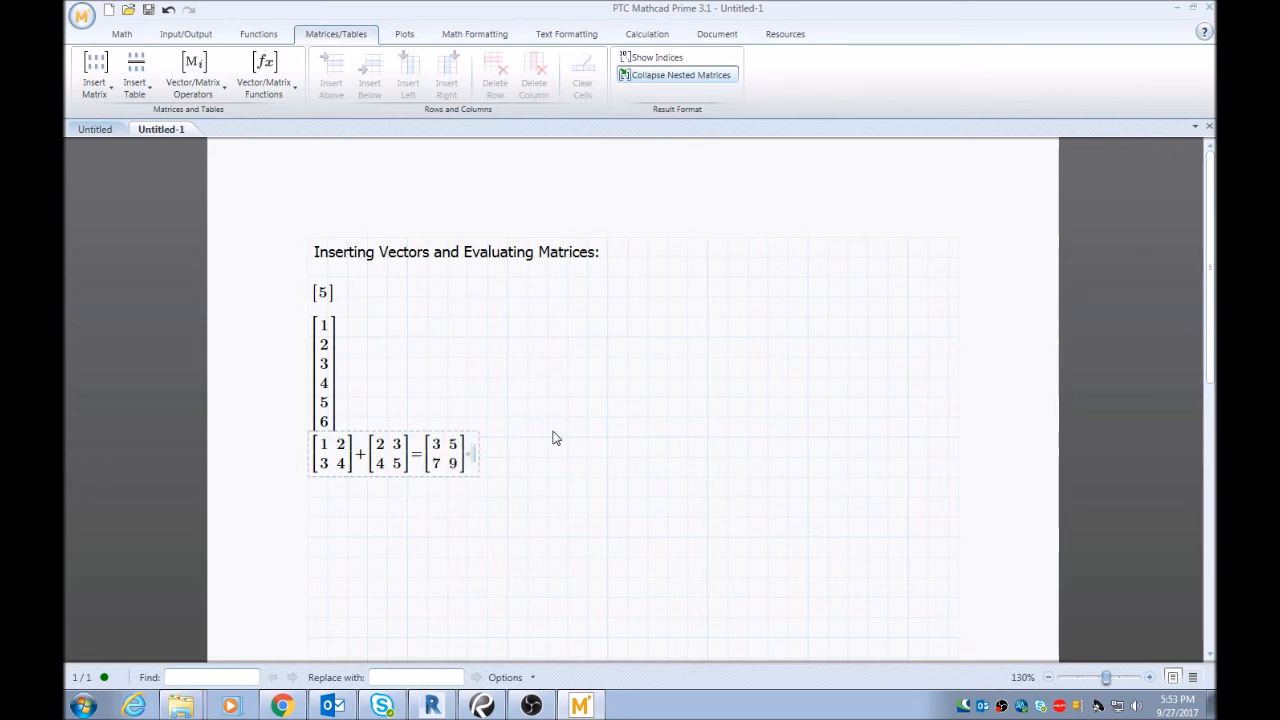
mouse_move(308, 497)
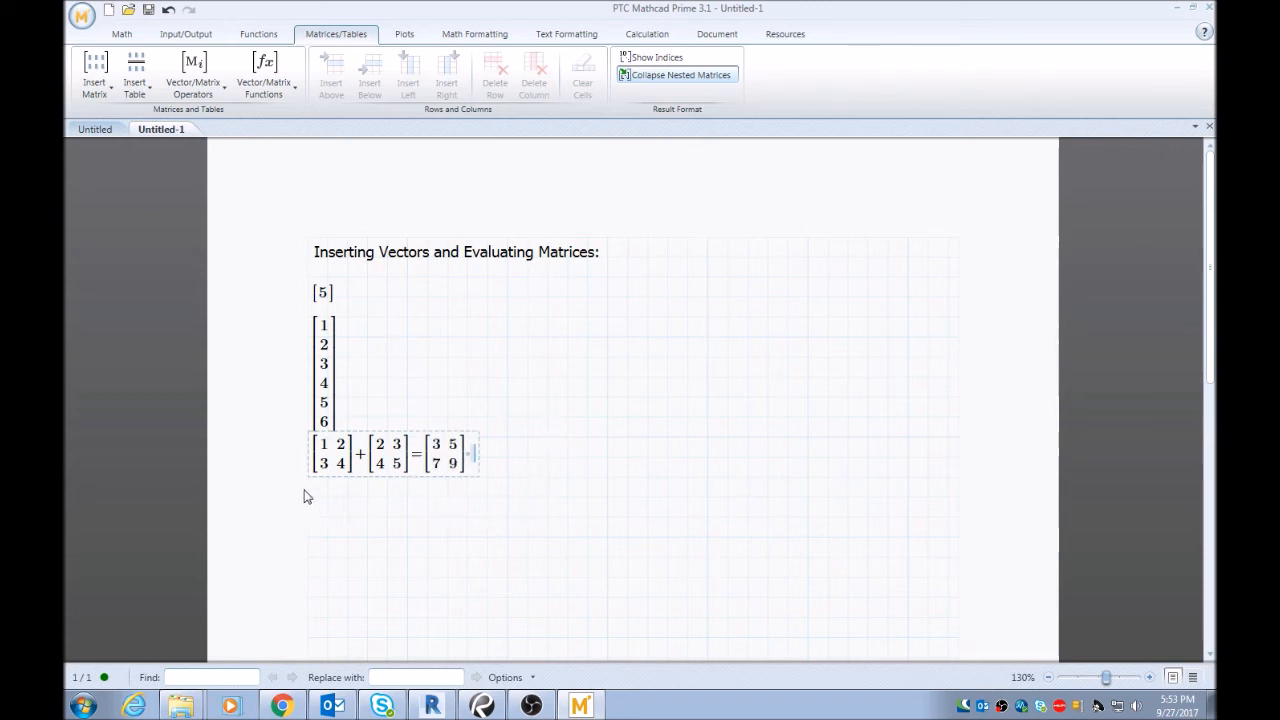
mouse_move(398, 460)
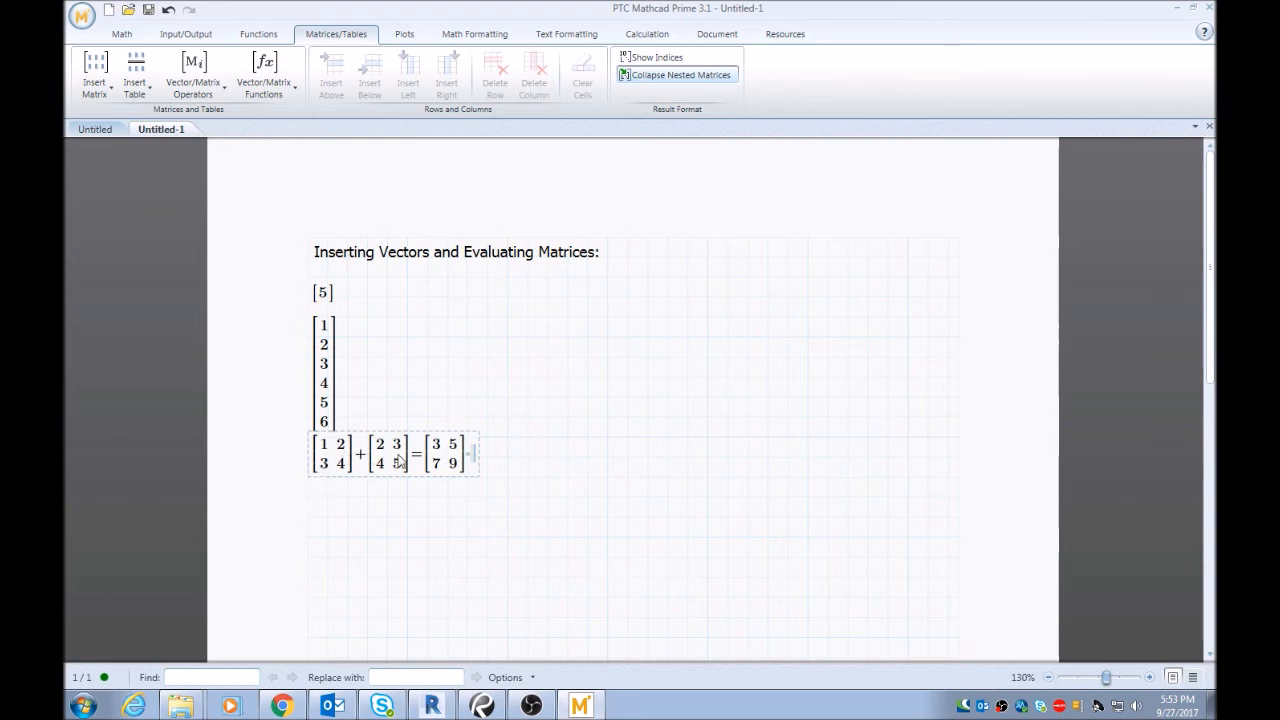
Evaluate the sum to [3 5; 7 9] and move the expression slightly lower.
click(393, 455)
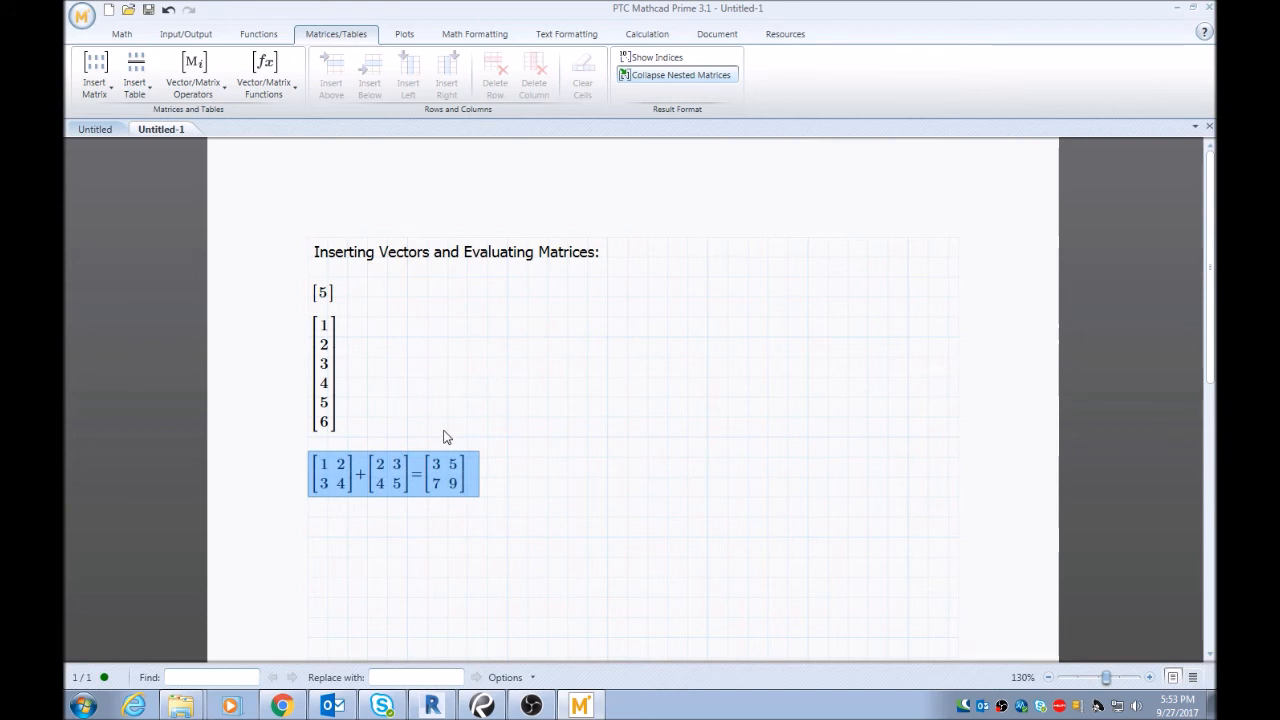
mouse_move(397, 433)
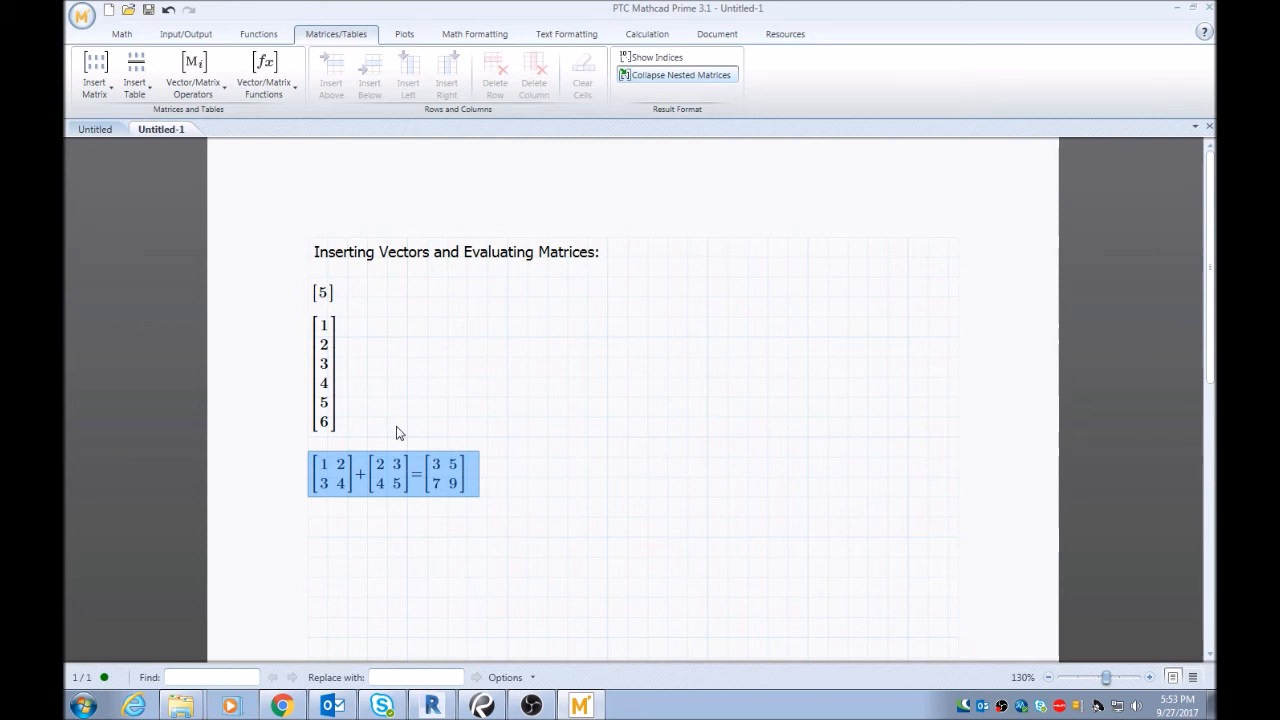
mouse_move(426, 503)
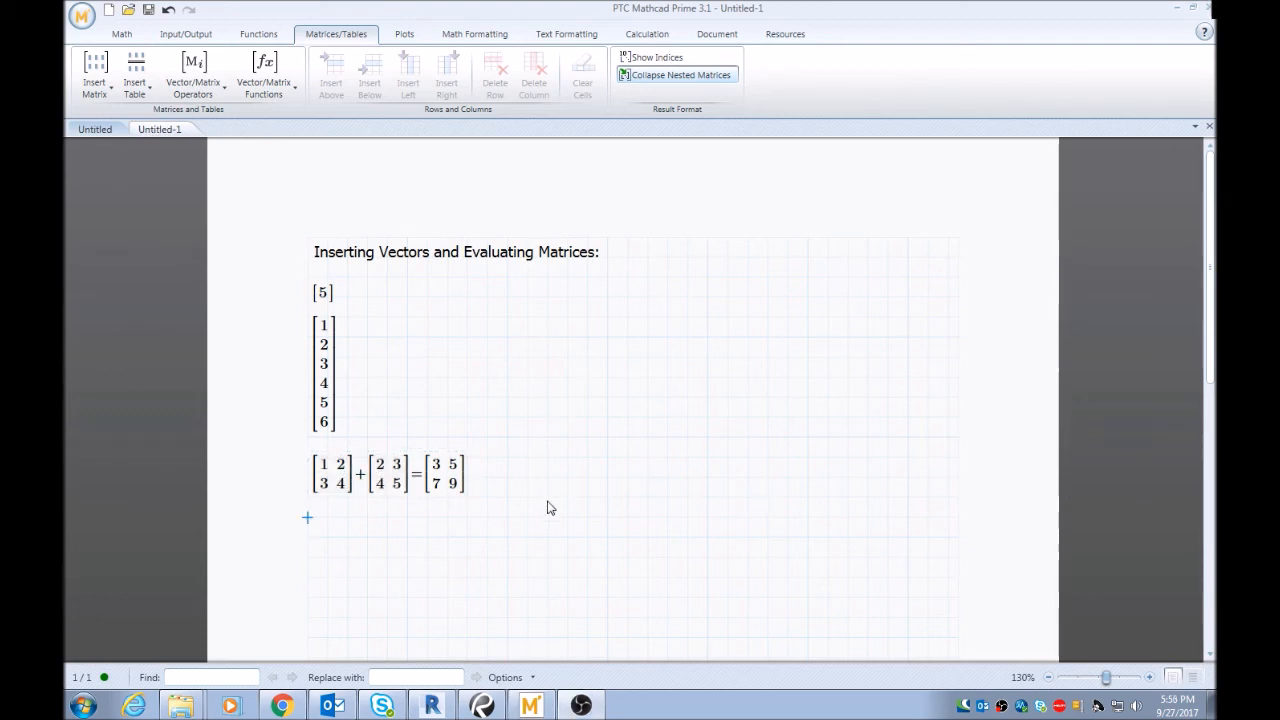
mouse_move(418, 530)
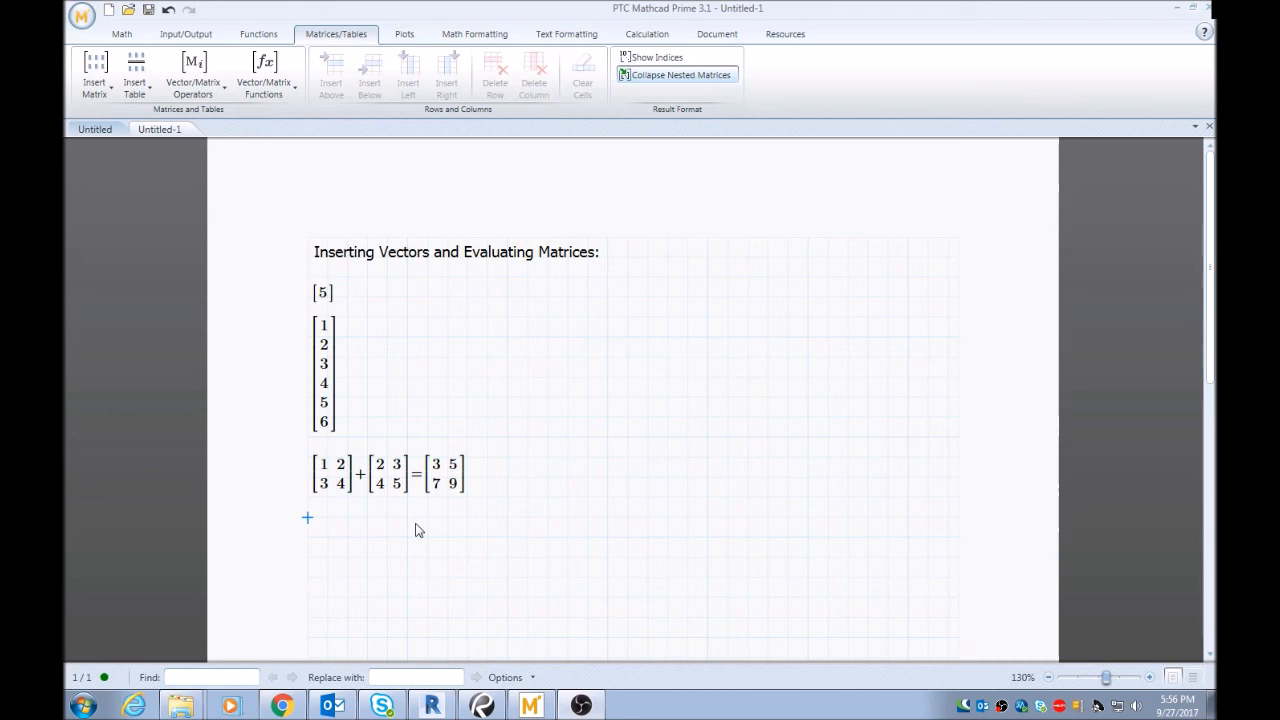
mouse_move(500, 543)
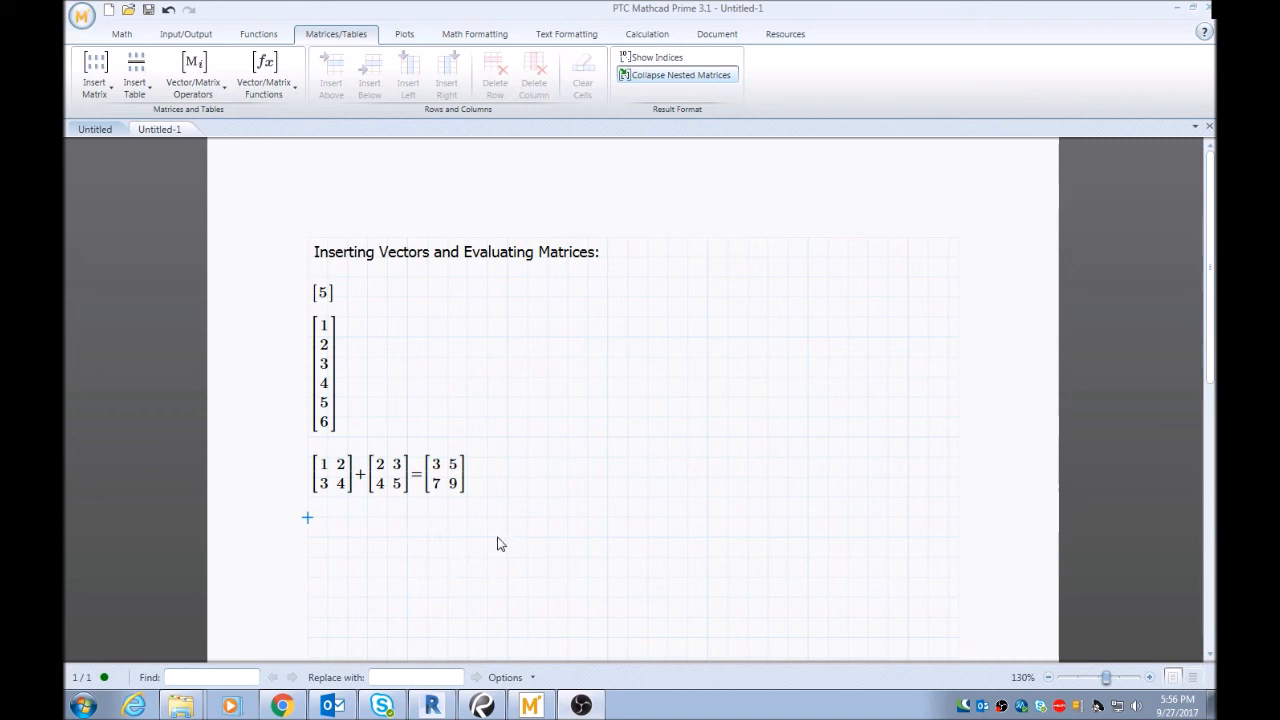
mouse_move(667, 553)
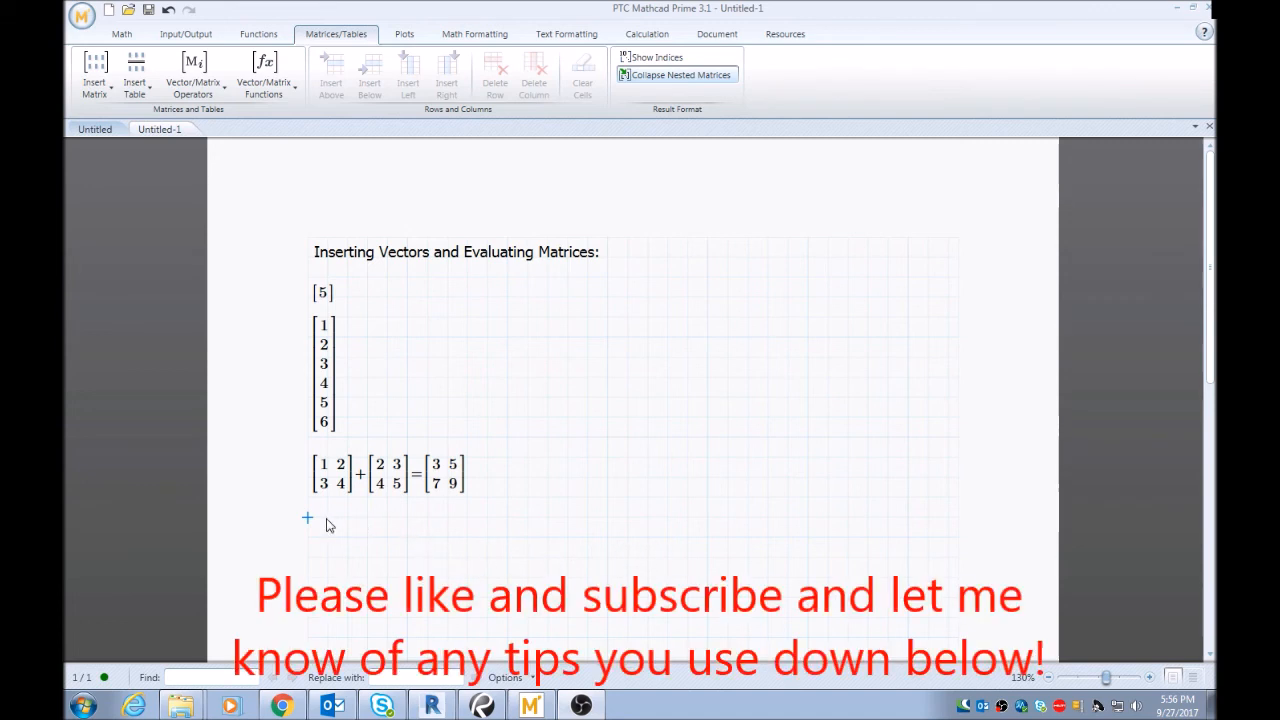
mouse_move(477, 527)
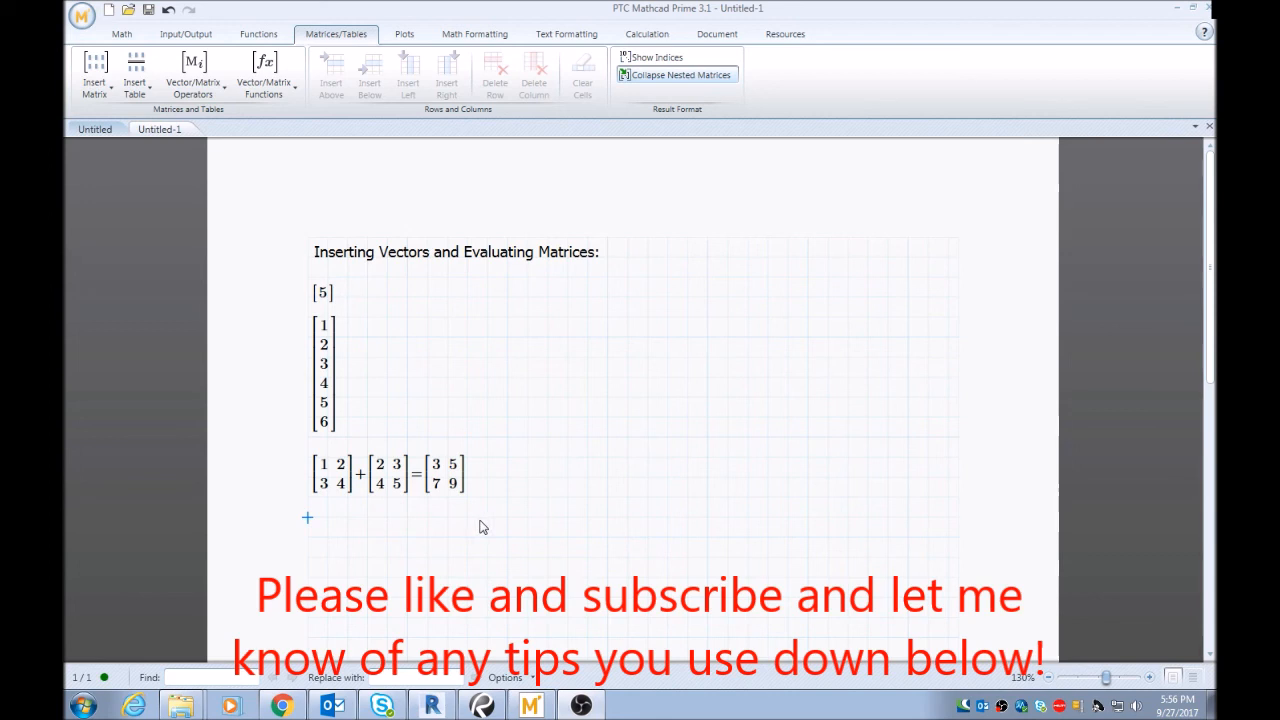
mouse_move(473, 527)
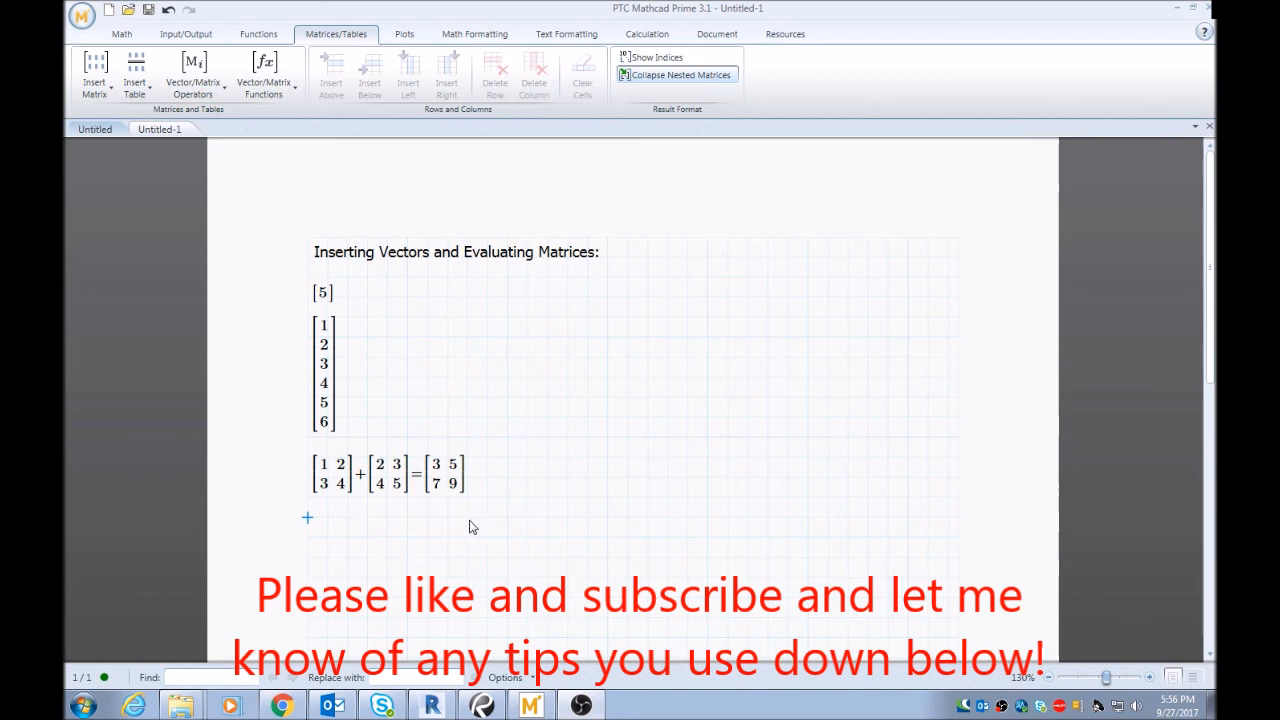